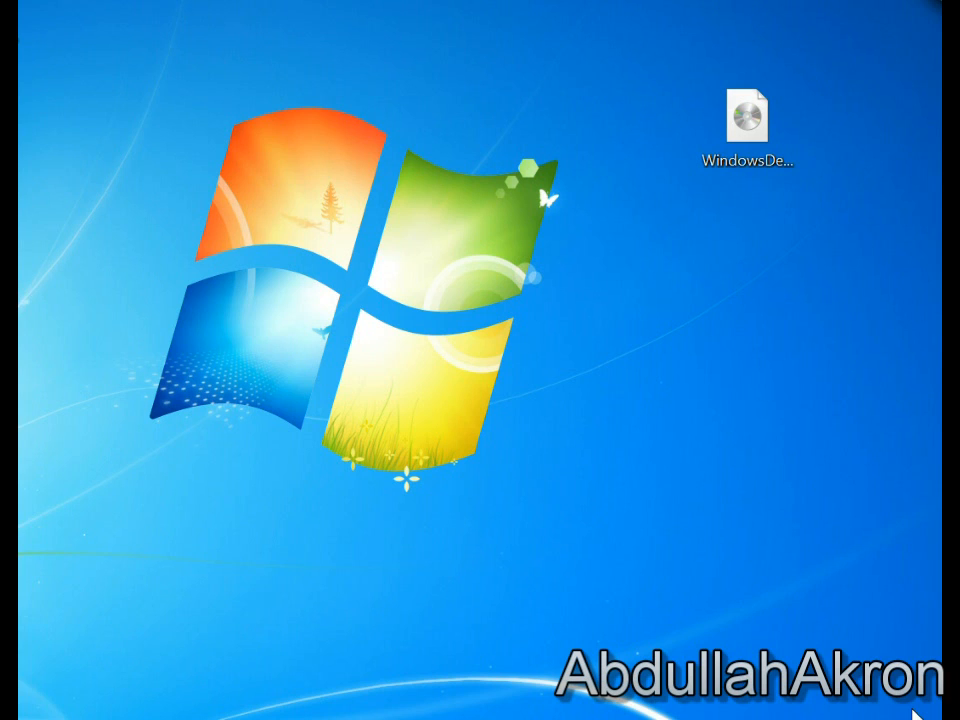
Select the Windows Developer Preview disc image on the Windows 7 desktop.
left_click(748, 120)
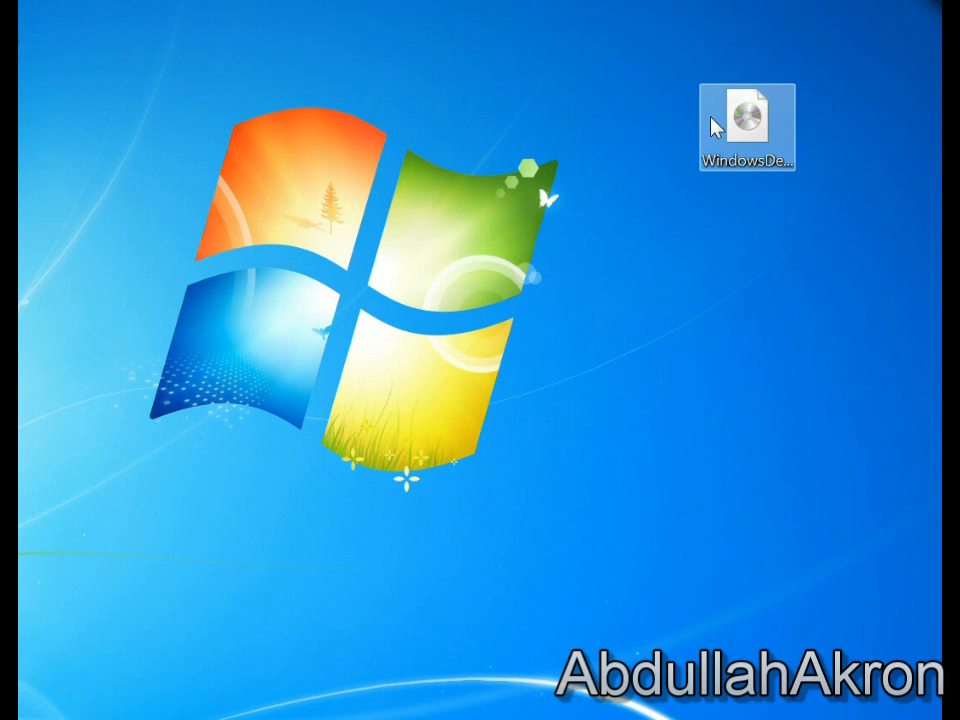
mouse_move(728, 128)
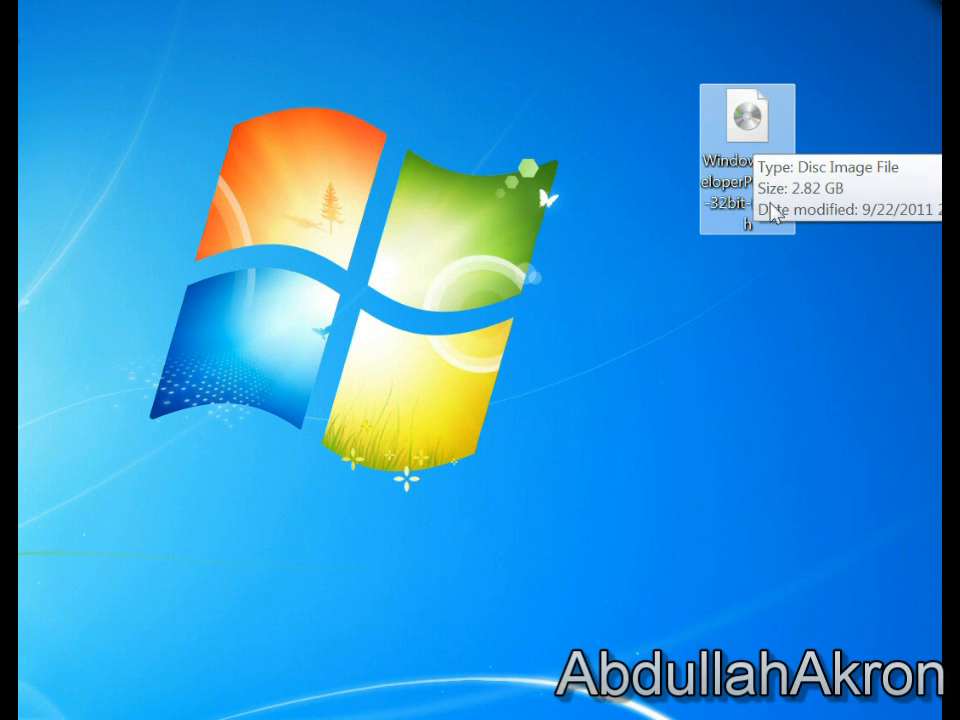
mouse_move(818, 348)
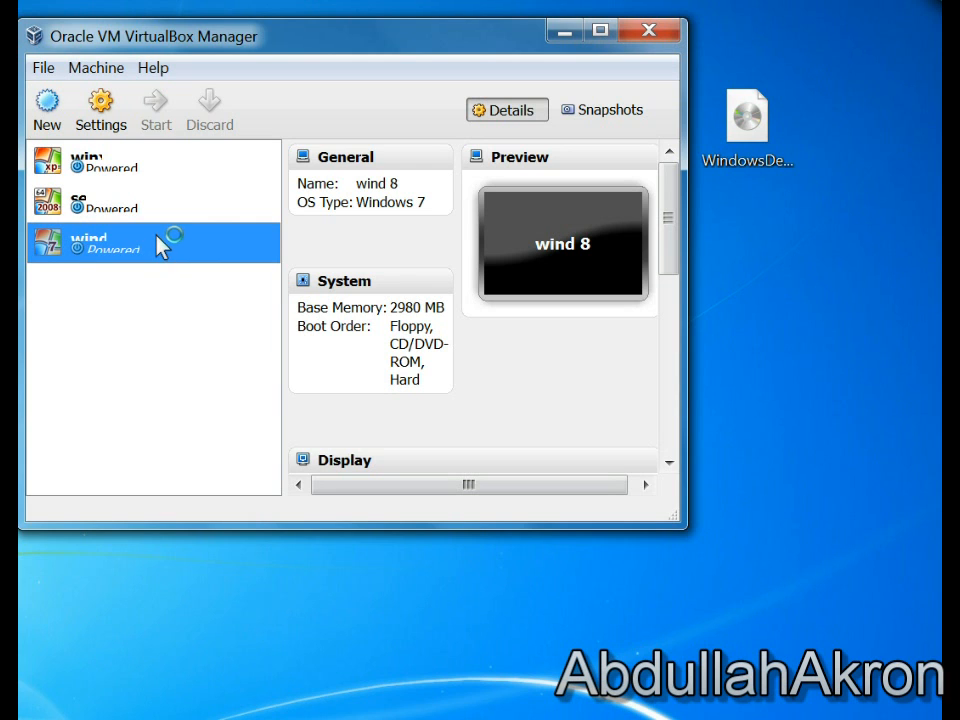
Start the wind 8 VM through the First Run Wizard, booting from the host DVD drive.
left_click(156, 108)
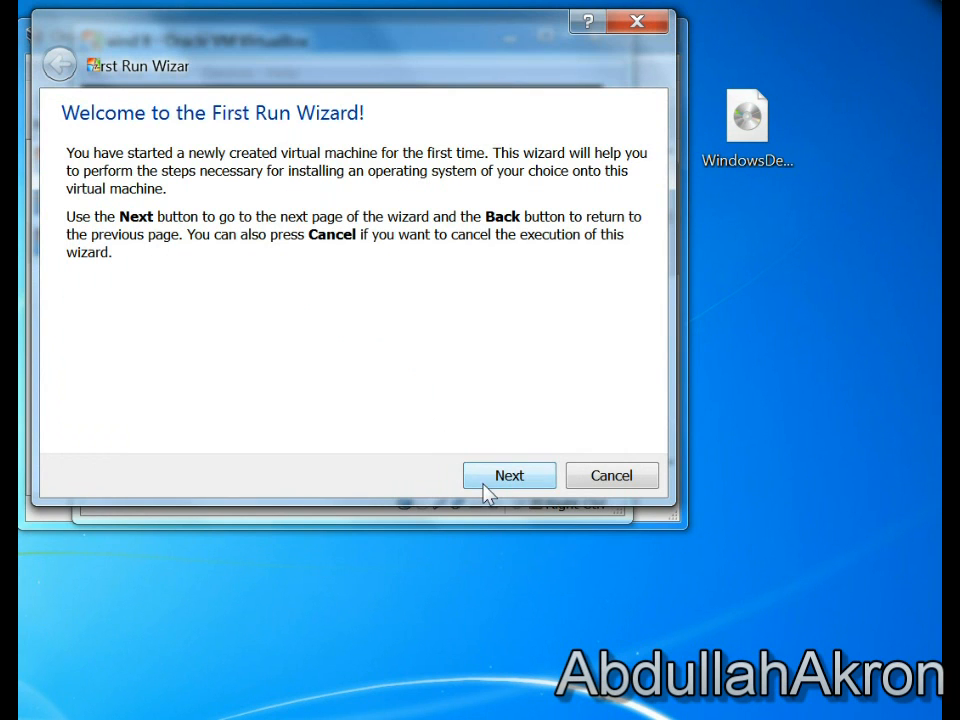
left_click(508, 476)
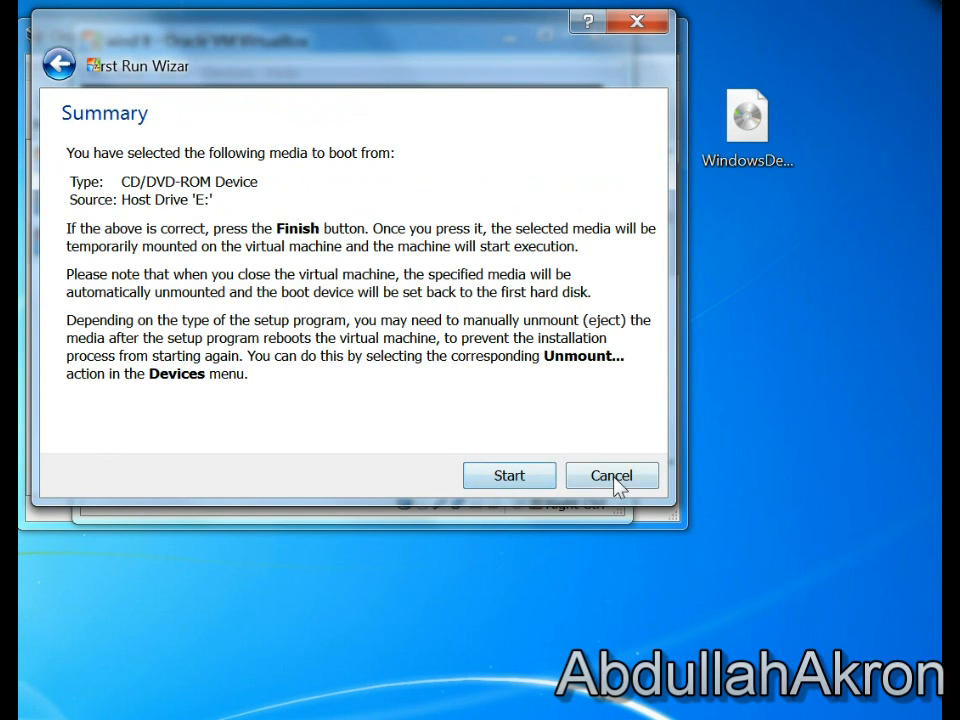
left_click(228, 72)
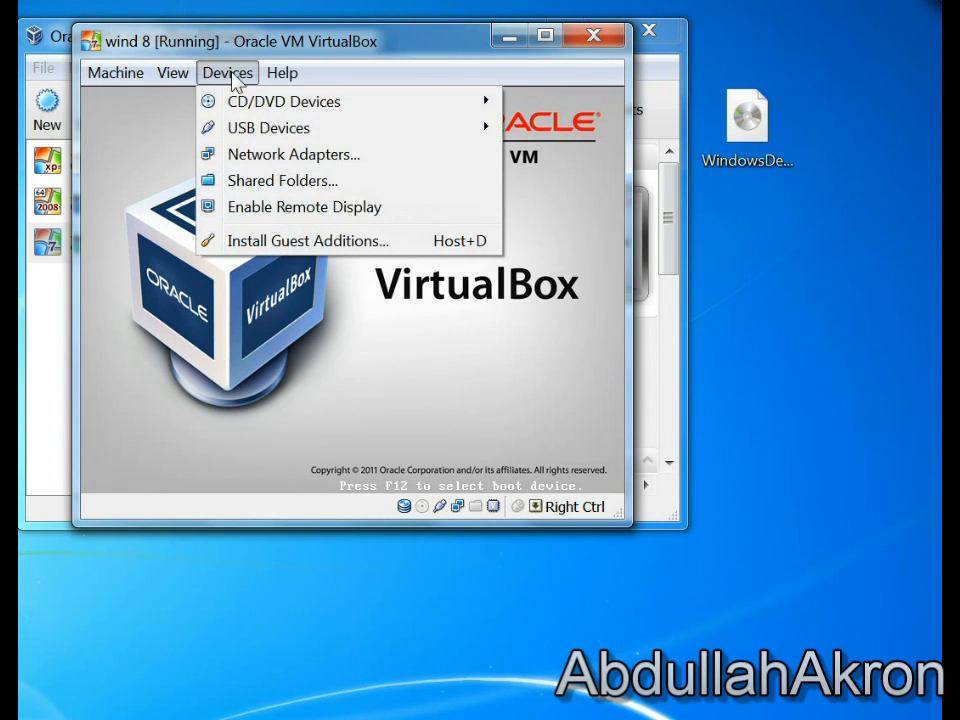
left_click(284, 100)
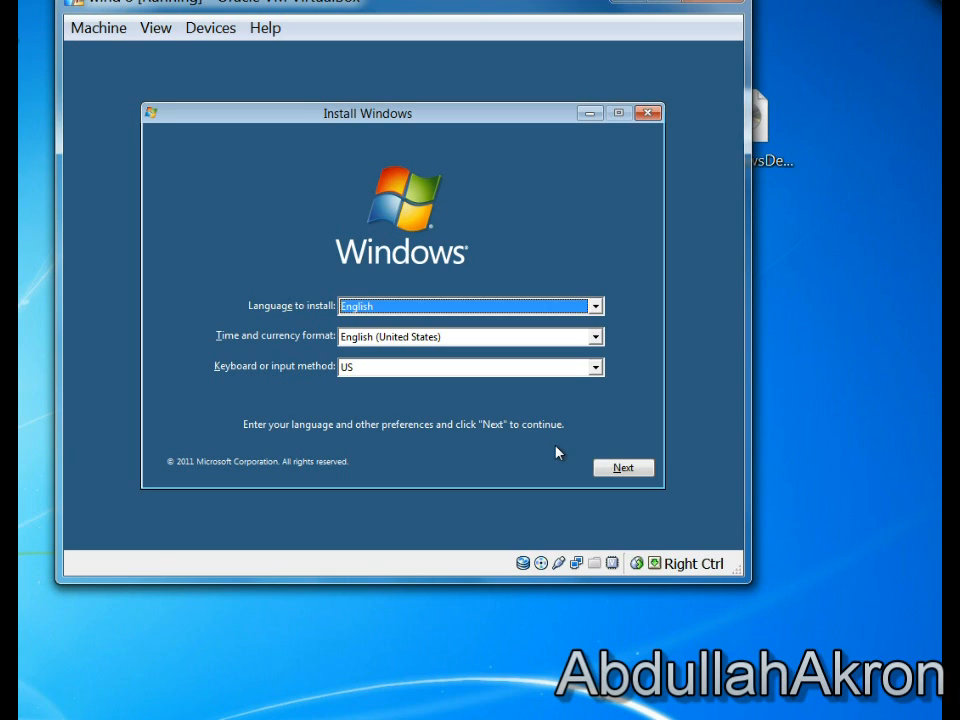
Accept default language, begin install, accept the license terms and choose Custom (advanced).
left_click(624, 468)
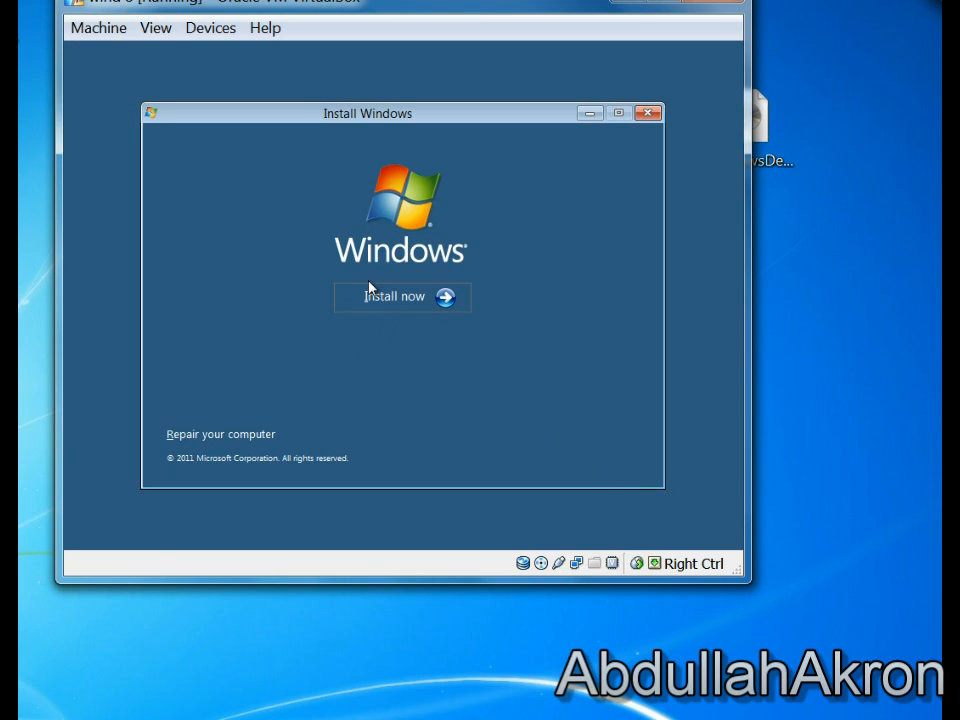
left_click(394, 296)
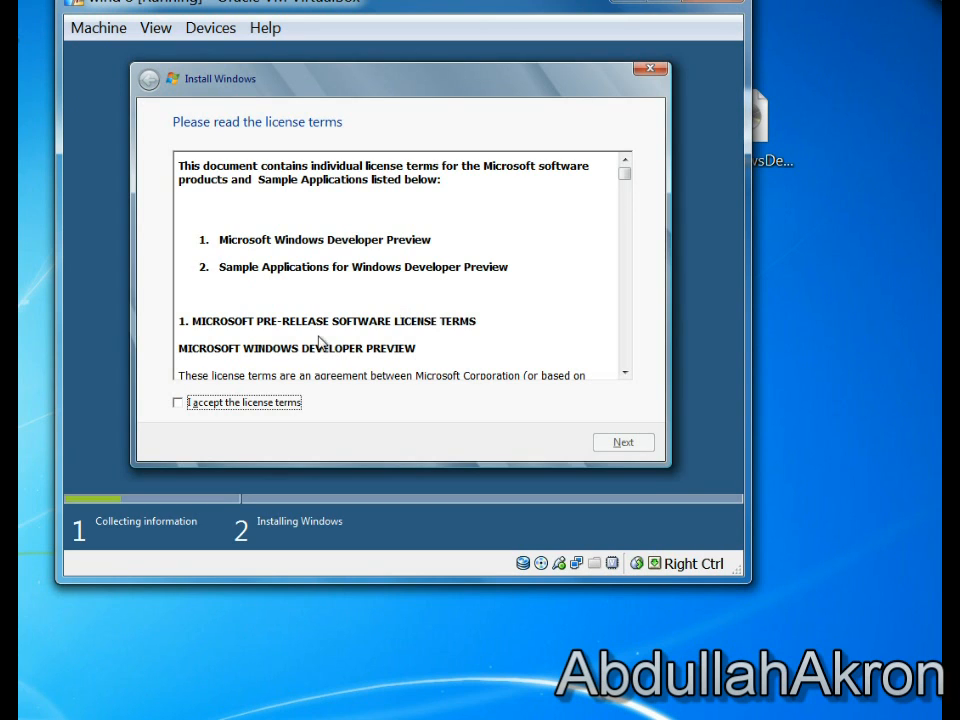
left_click(178, 402)
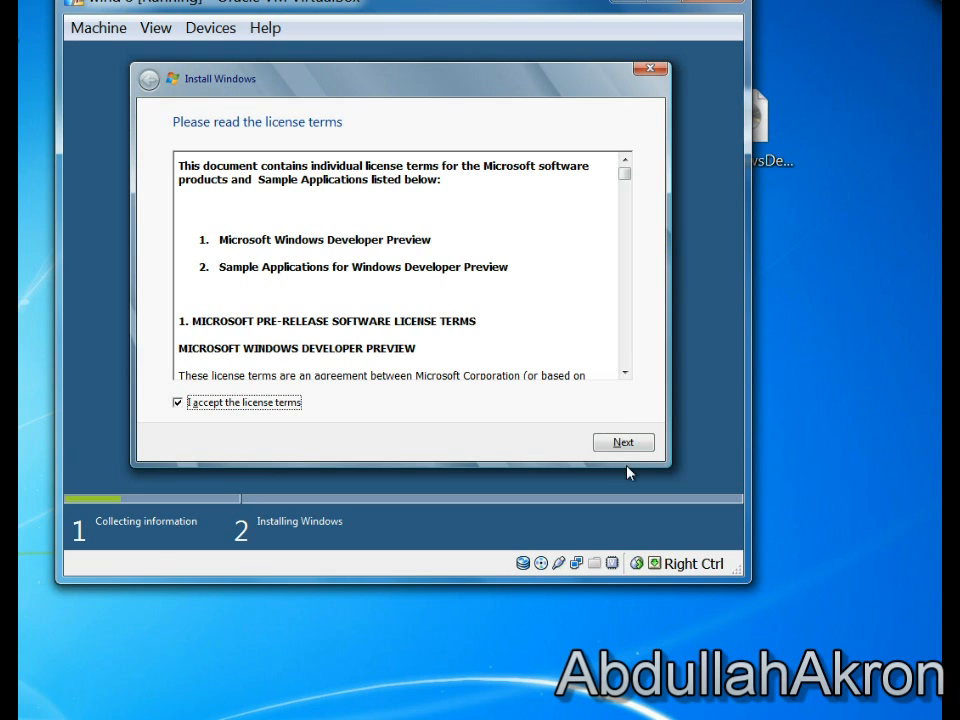
left_click(624, 442)
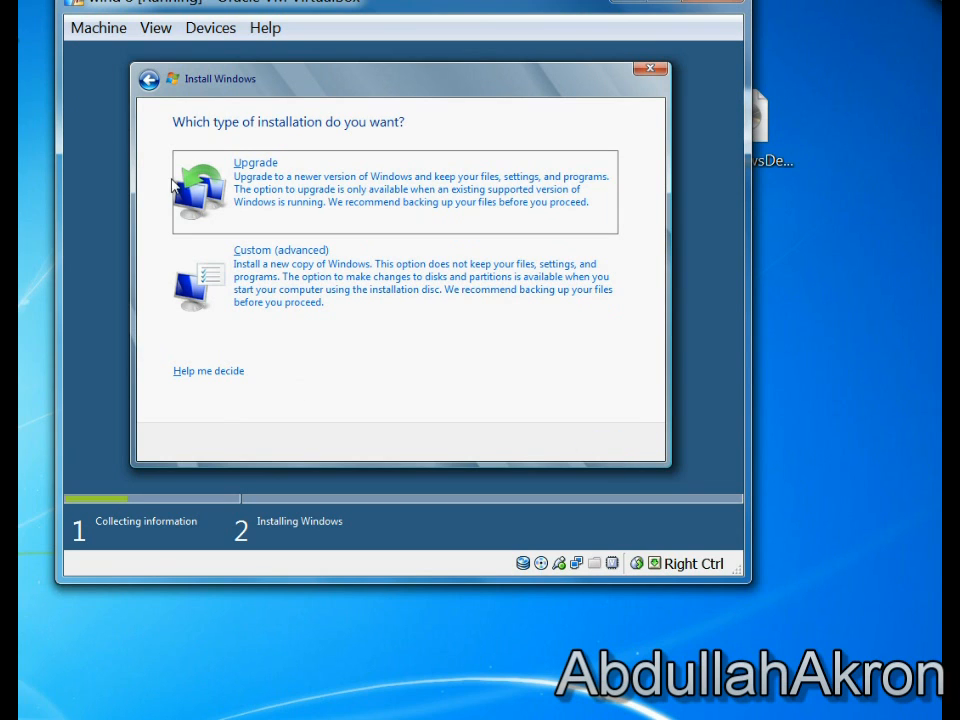
mouse_move(344, 184)
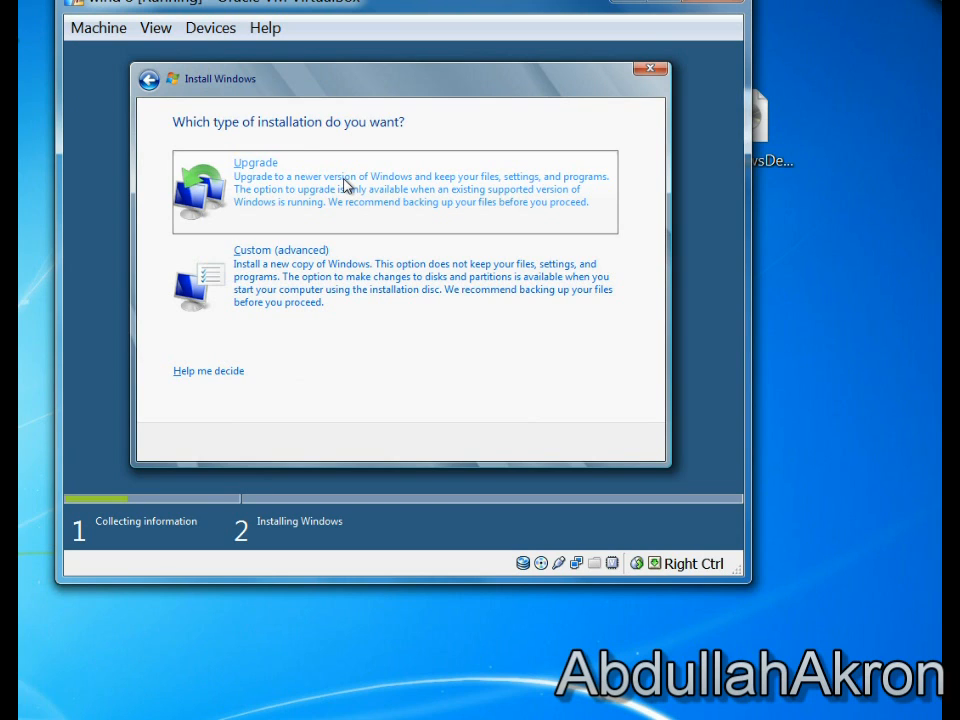
mouse_move(394, 230)
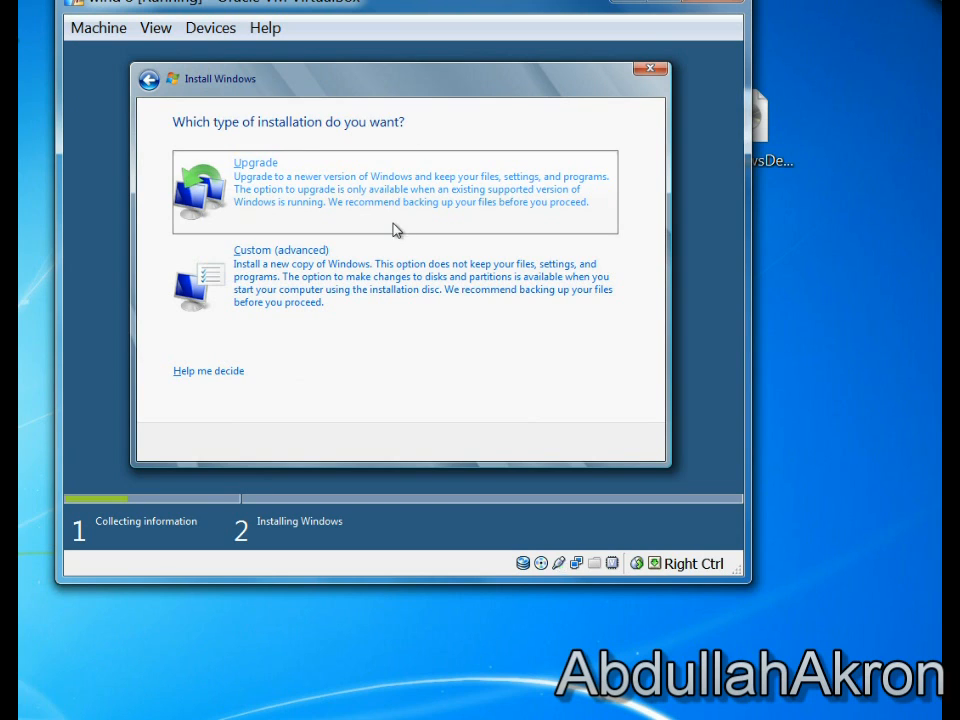
left_click(280, 264)
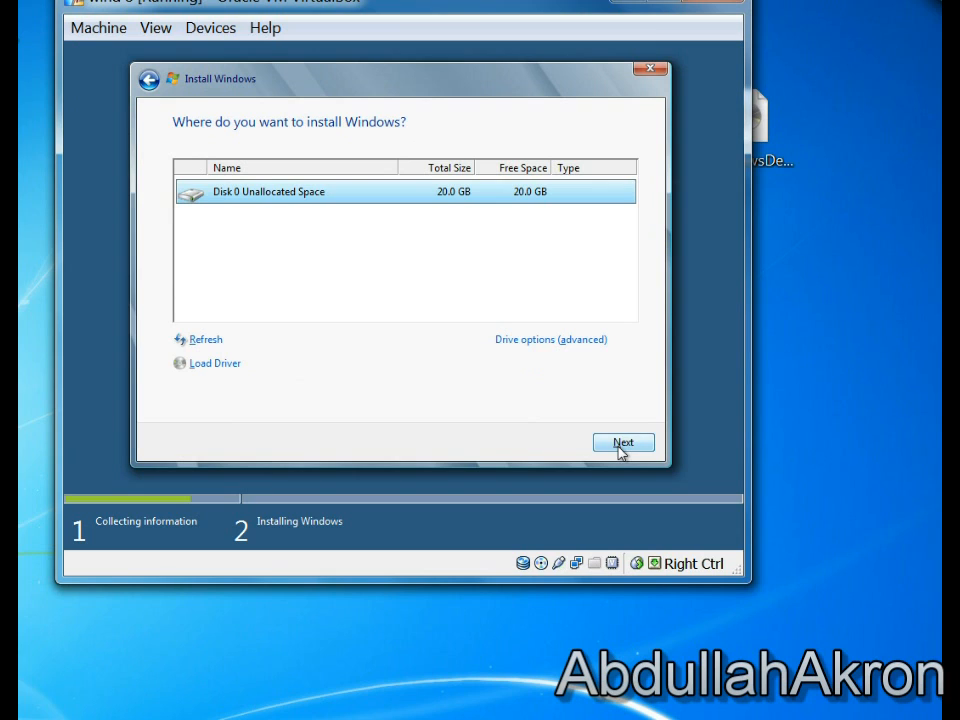
left_click(624, 442)
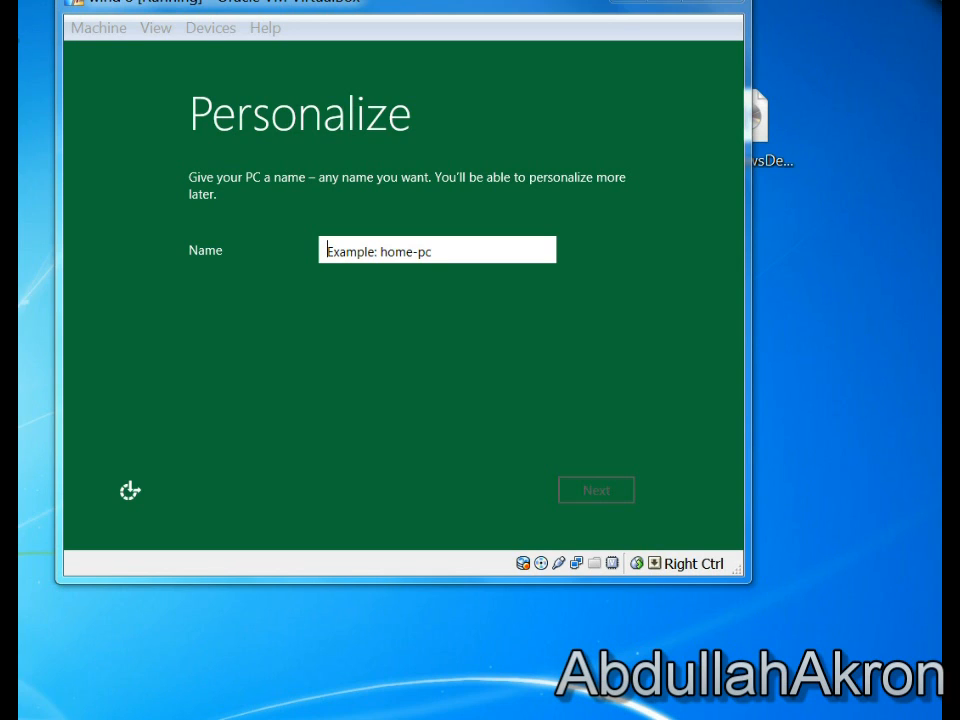
mouse_move(100, 144)
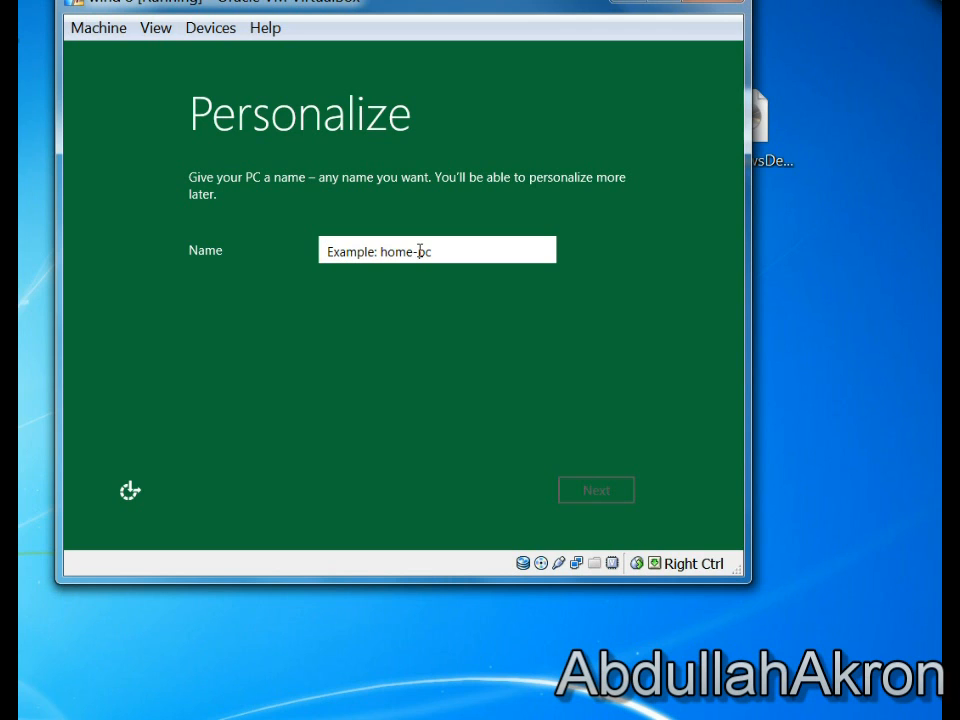
Name the PC Home and accept the express settings.
type("Home")
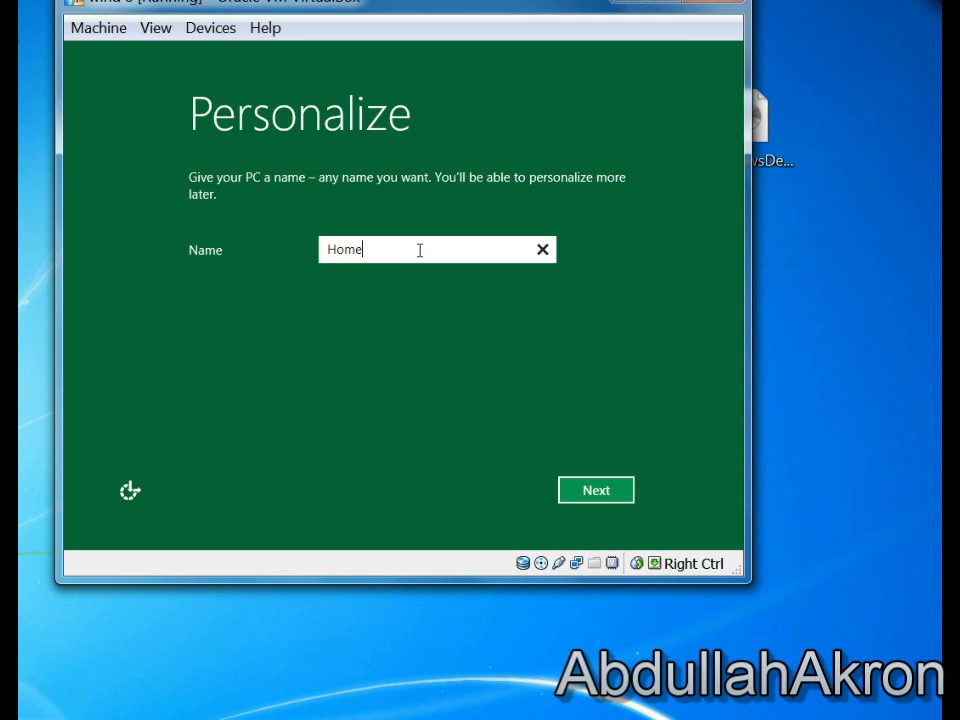
left_click(596, 490)
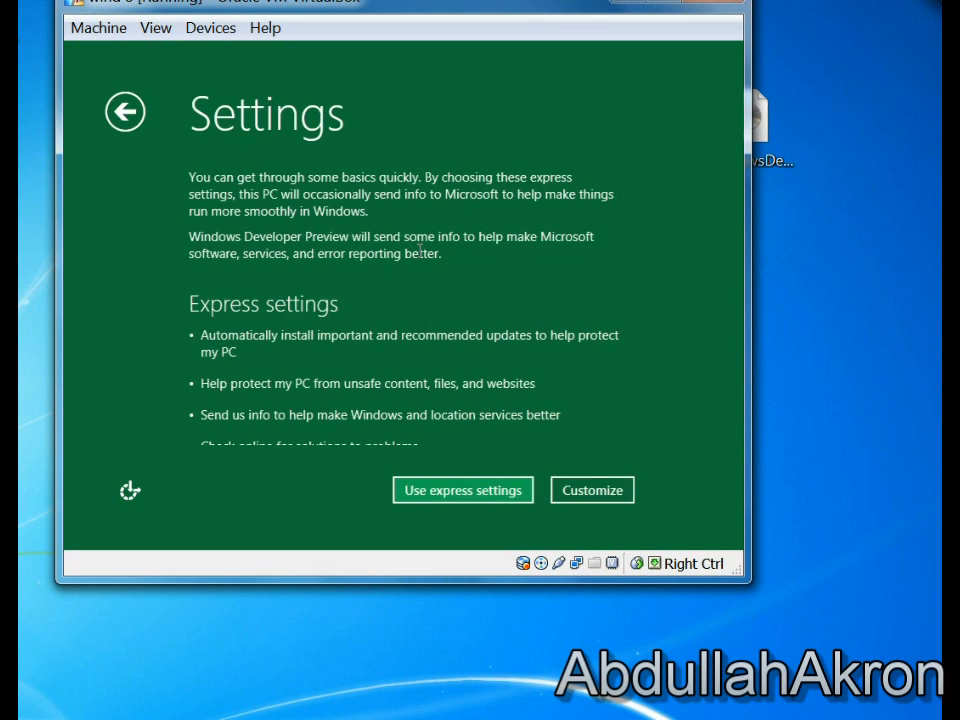
left_click(462, 490)
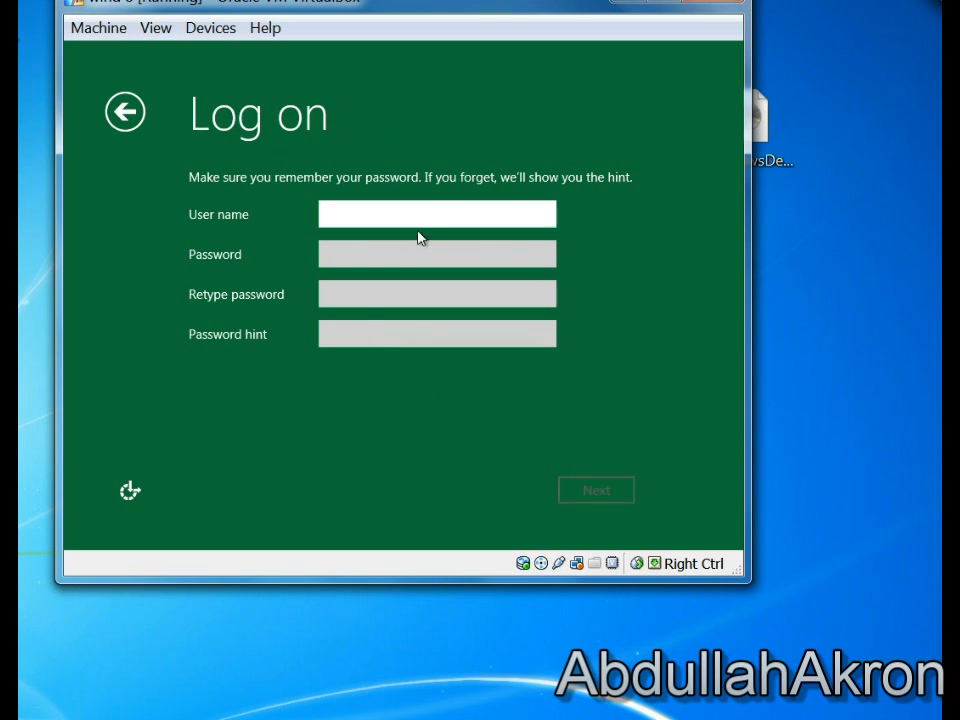
Create the local user account Abdullah and finish setup.
type("A")
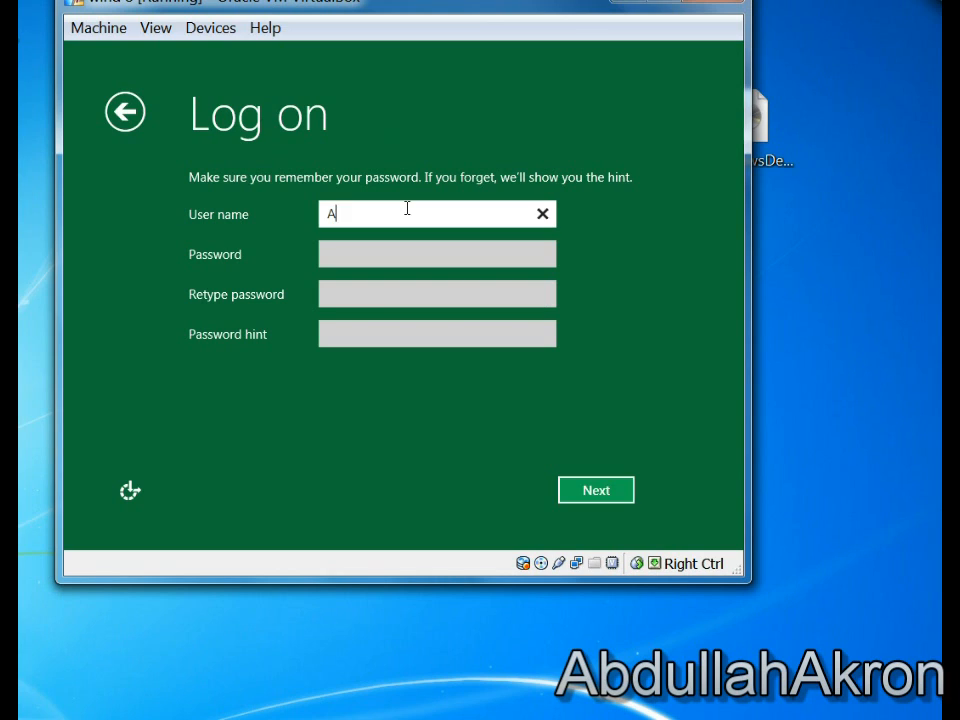
type("bdull")
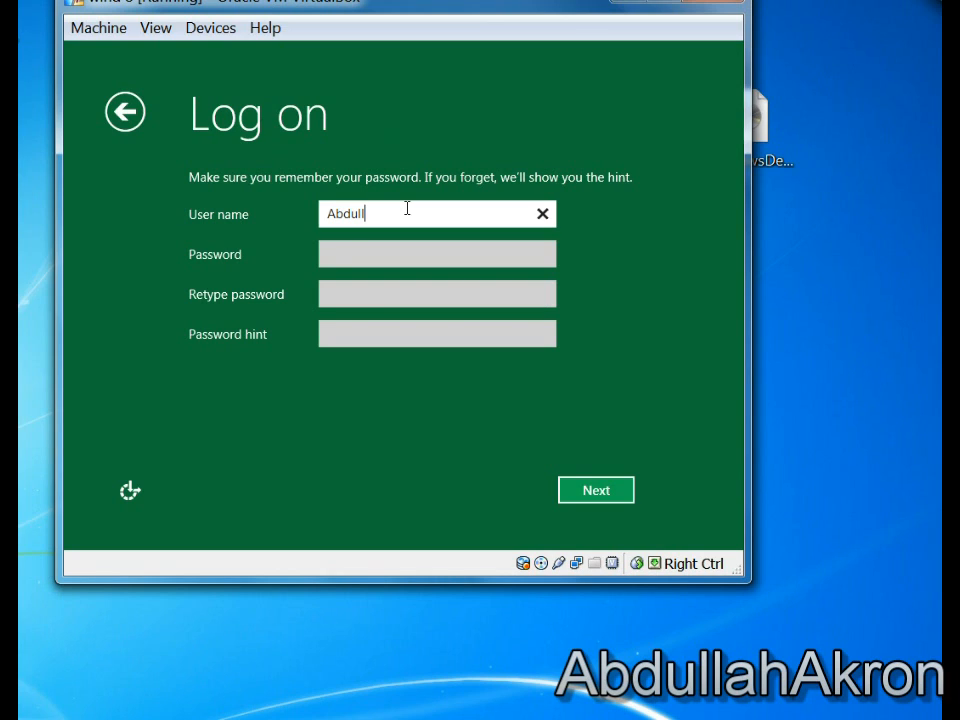
type("ahAkron")
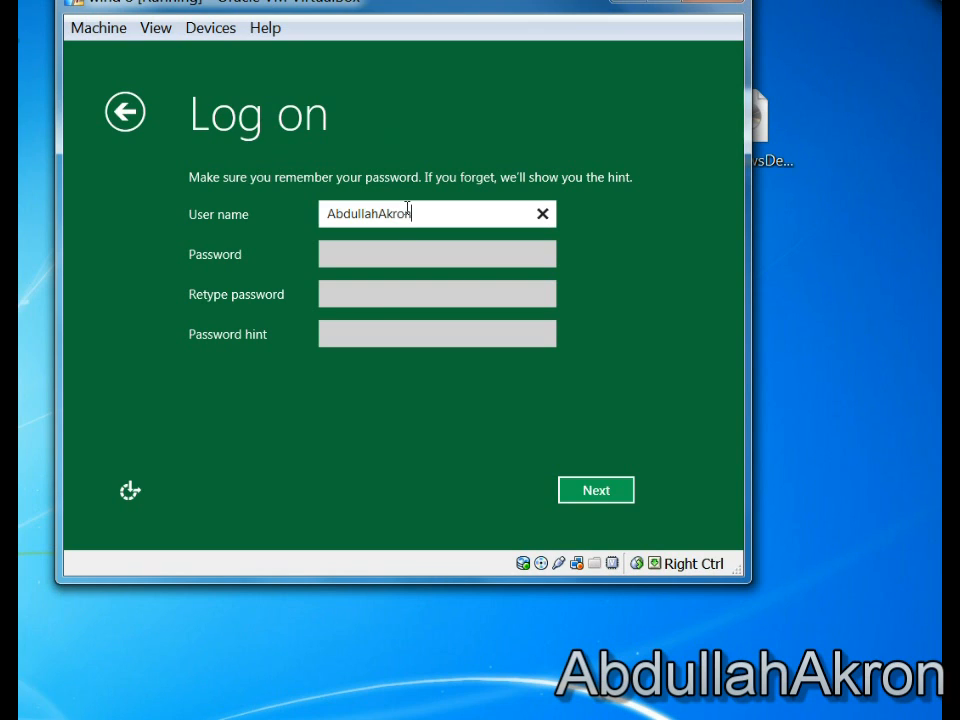
left_click(596, 490)
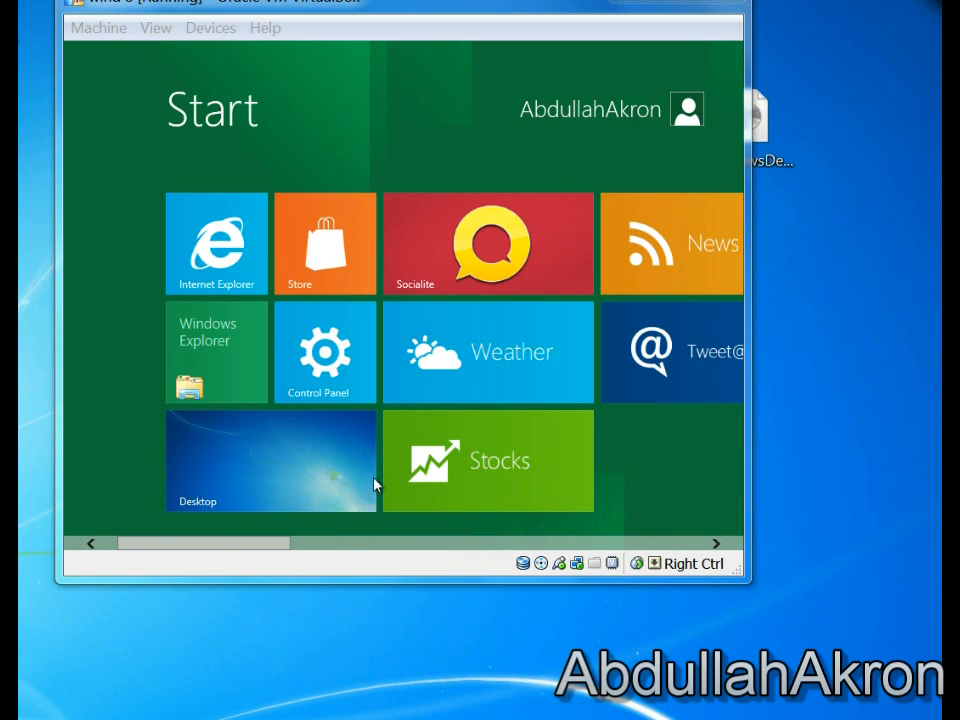
mouse_move(356, 362)
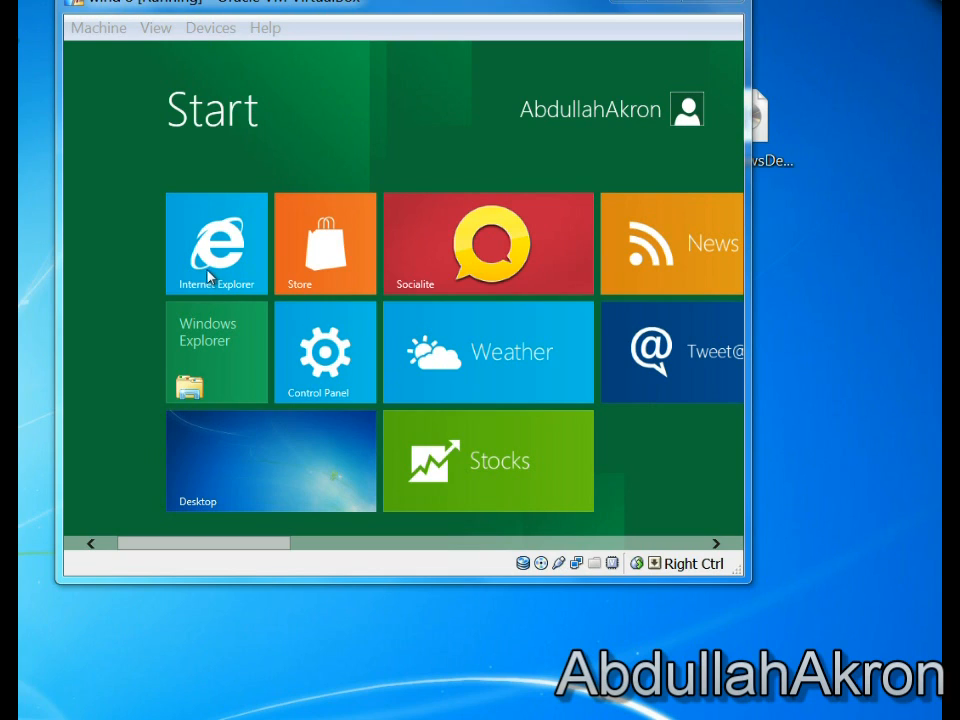
mouse_move(292, 268)
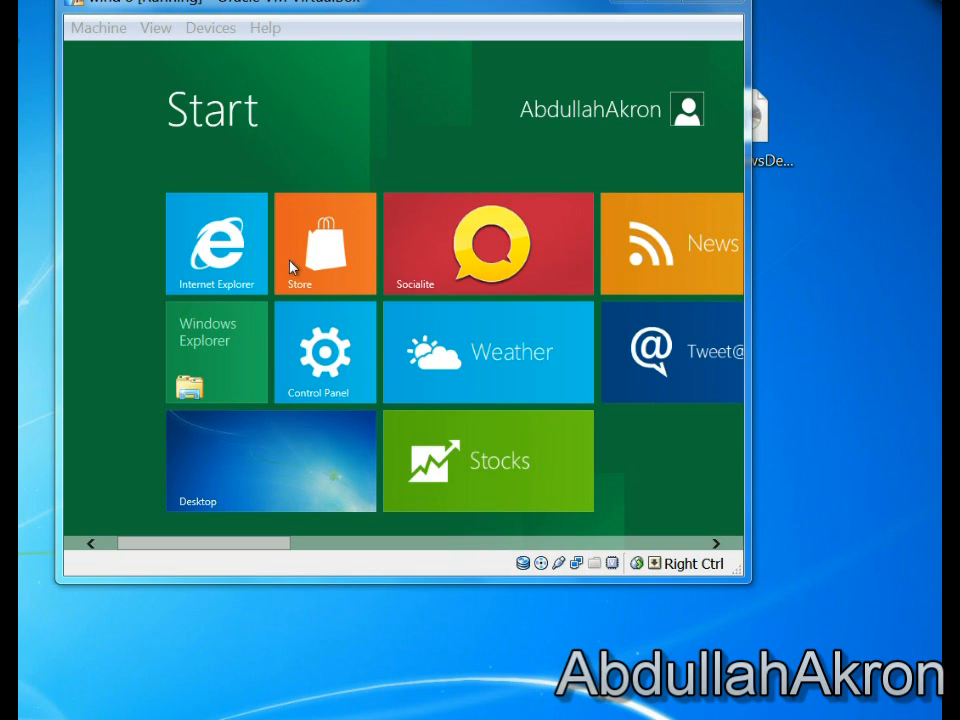
mouse_move(390, 528)
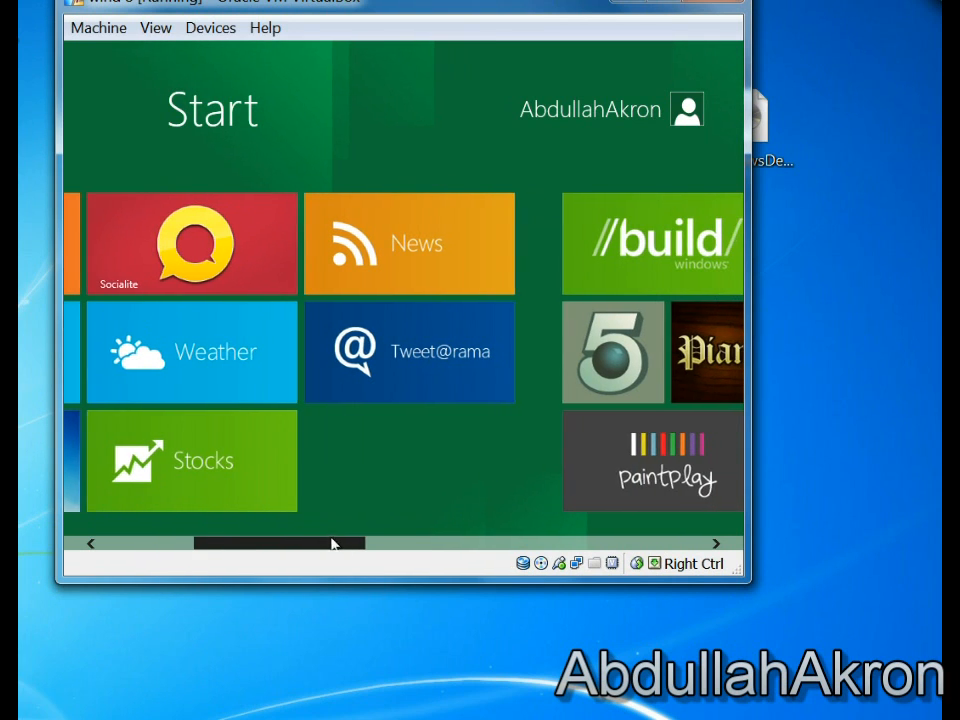
scroll("right", 3)
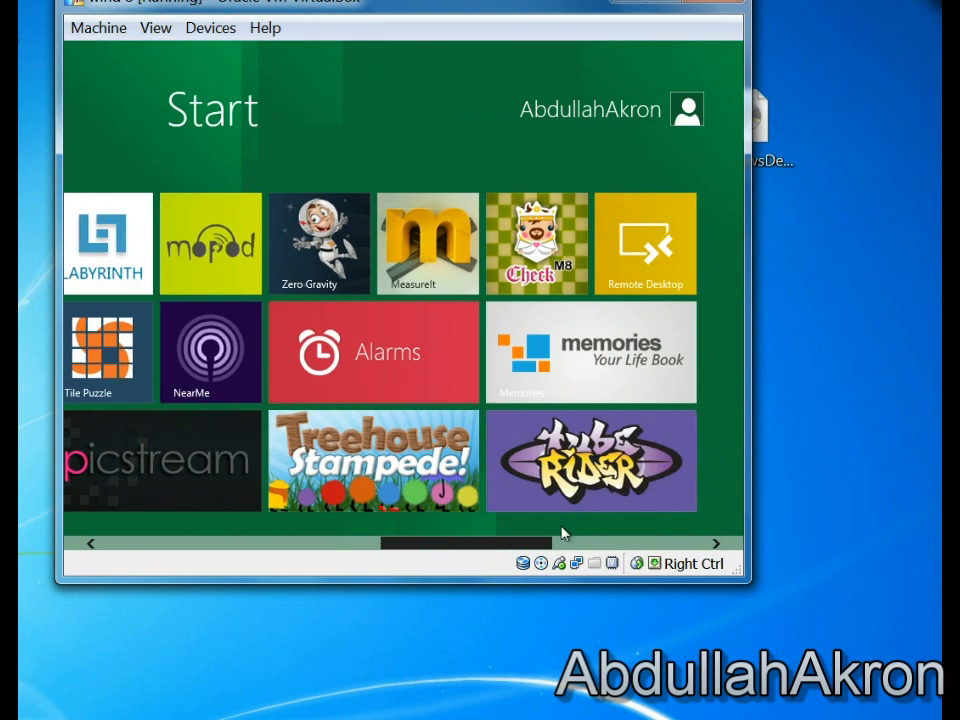
scroll("right", 3)
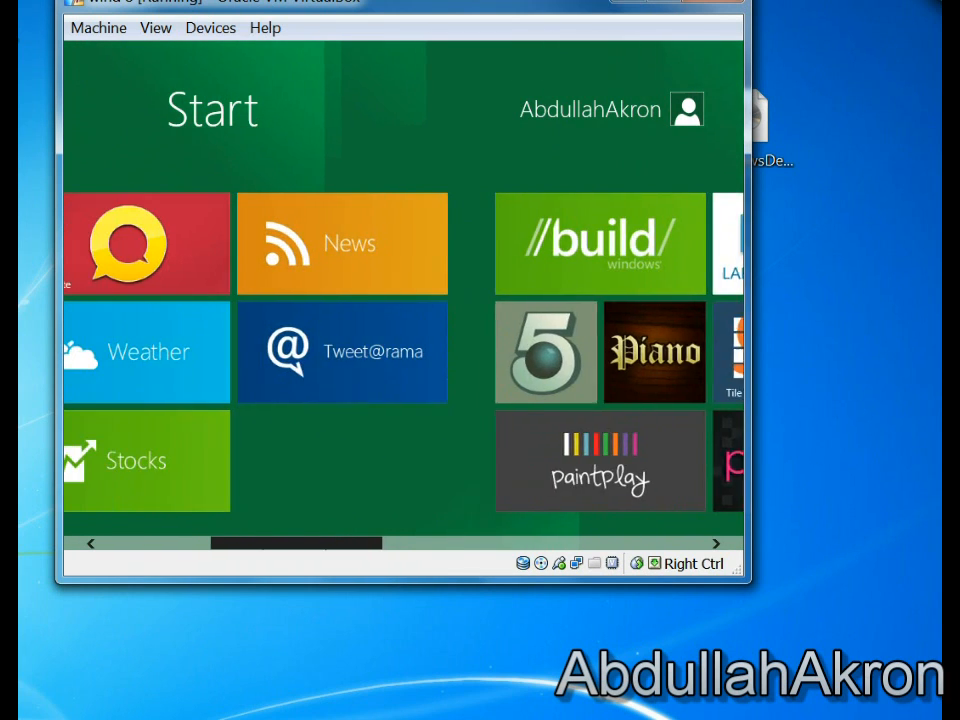
scroll("left", 3)
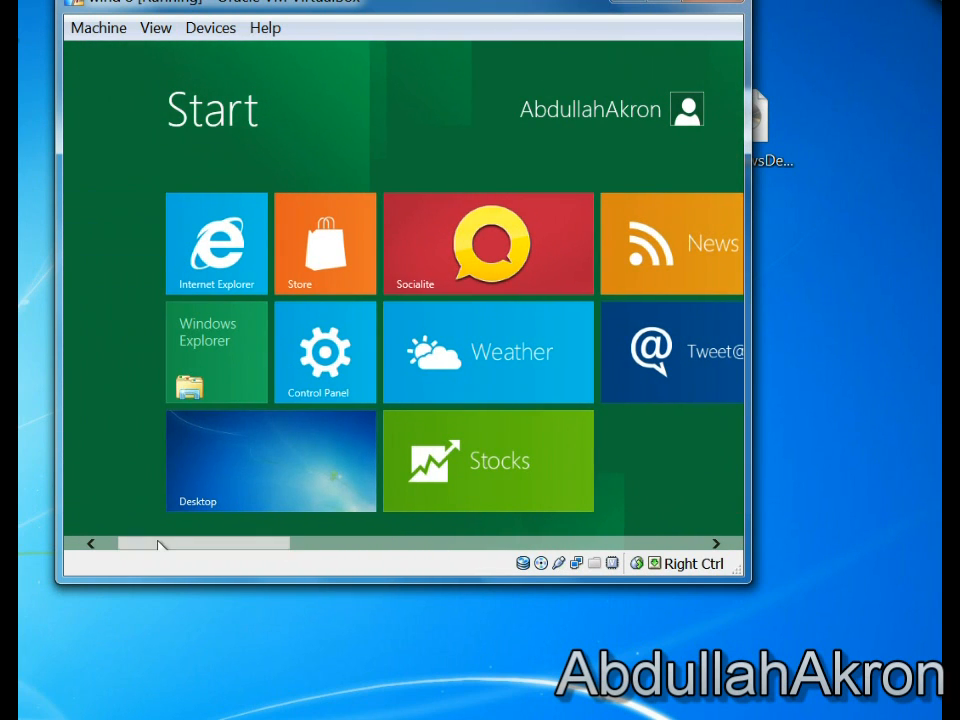
Go to the desktop and launch Internet Explorer, showing MSN and the Windows Dev Center.
left_click(270, 460)
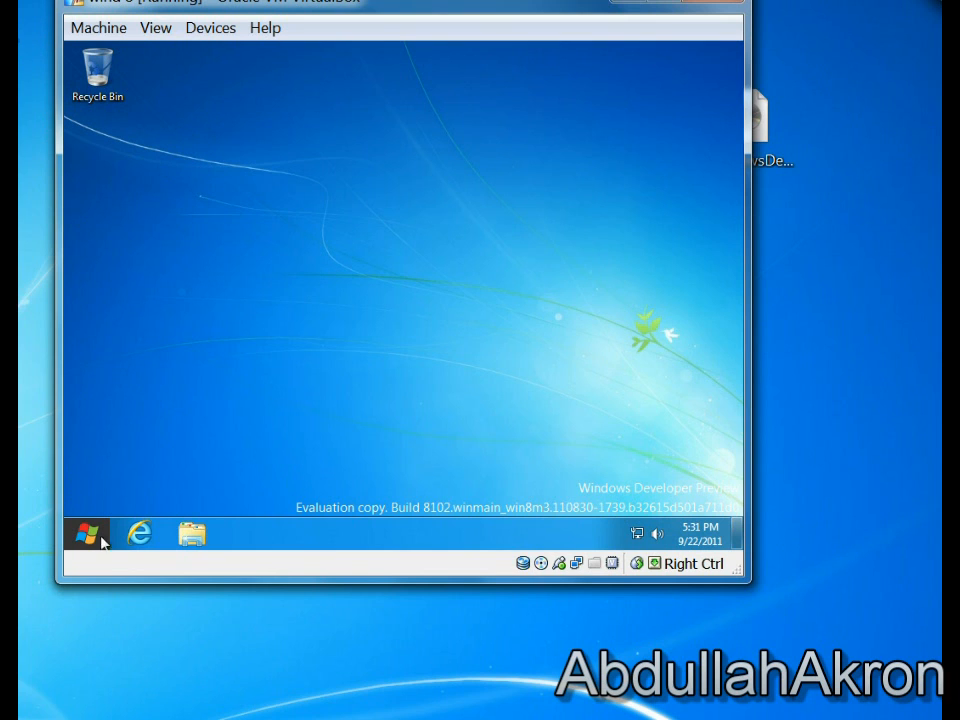
left_click(138, 532)
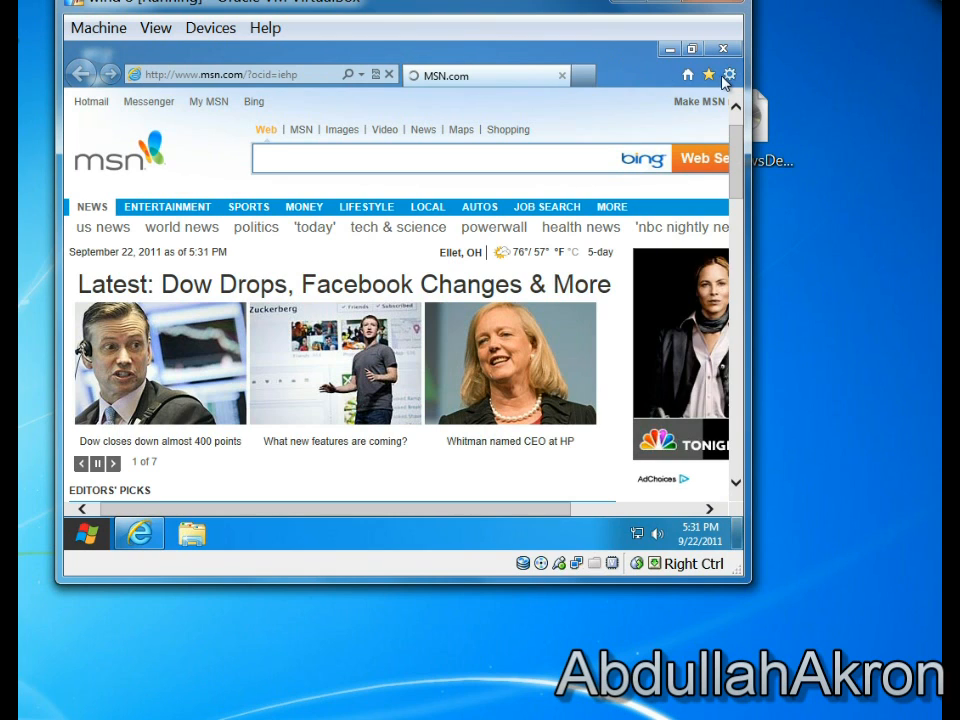
left_click(728, 74)
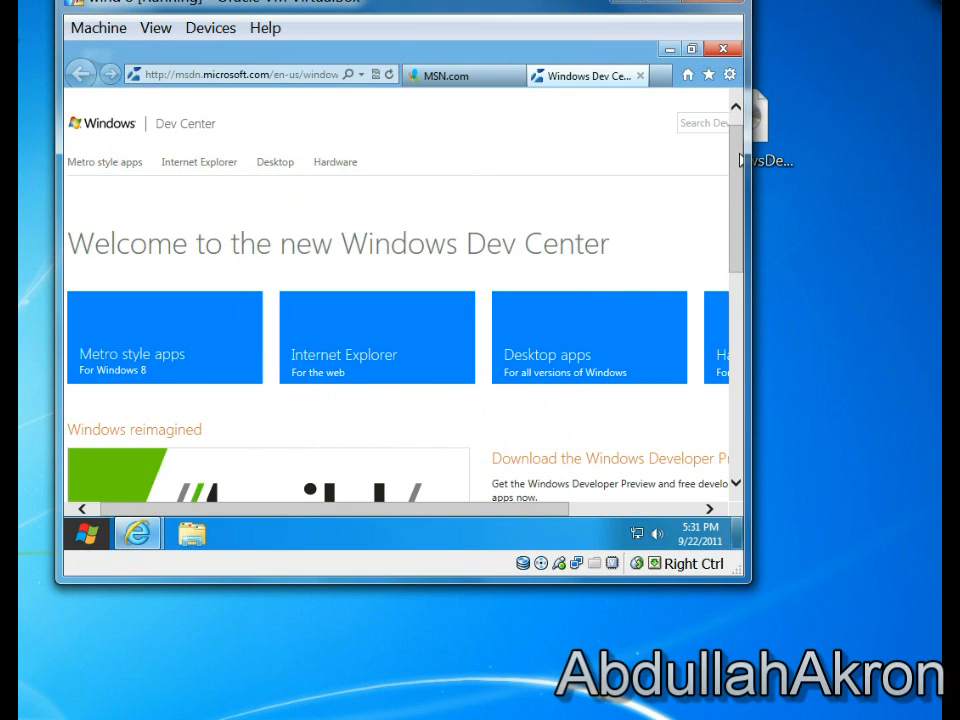
Scroll through the Dev Center page, then close the browser back to the desktop.
scroll("down", 3)
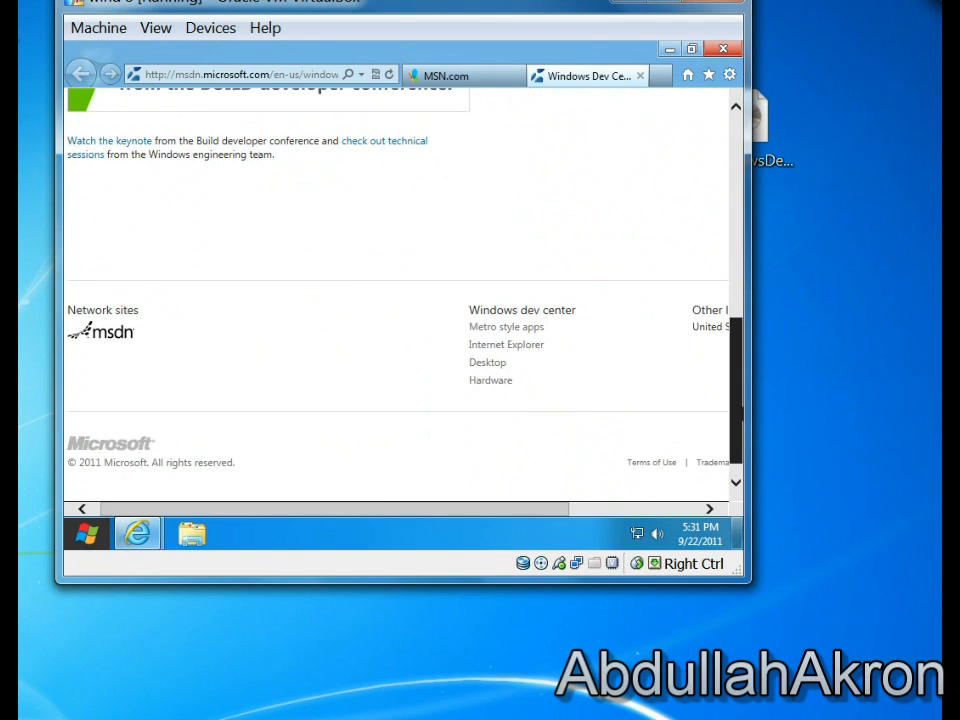
scroll("up", 3)
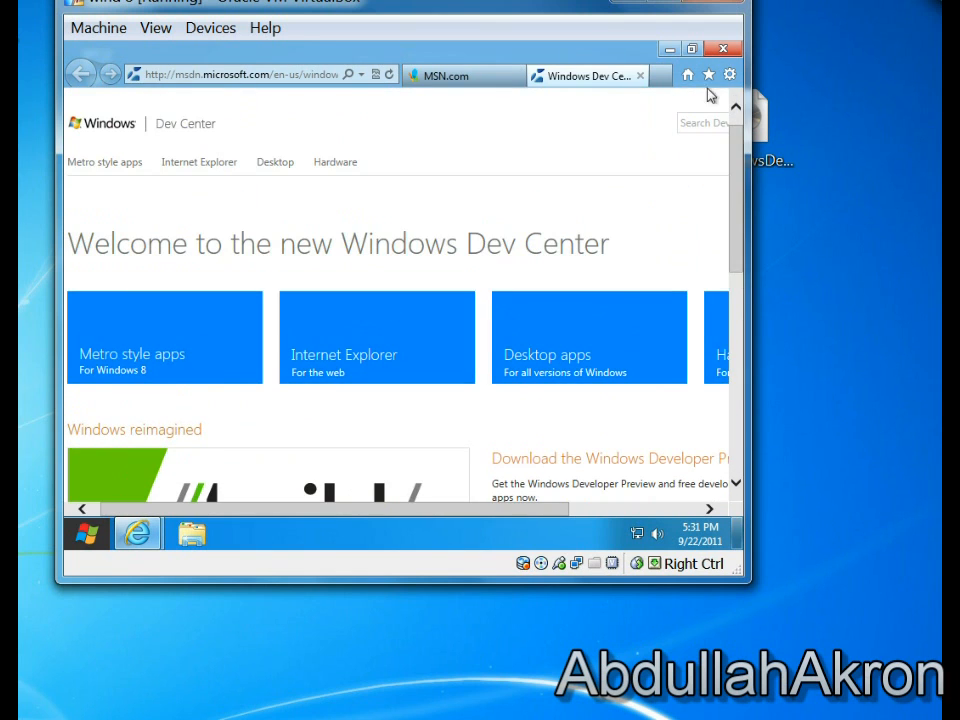
left_click(460, 76)
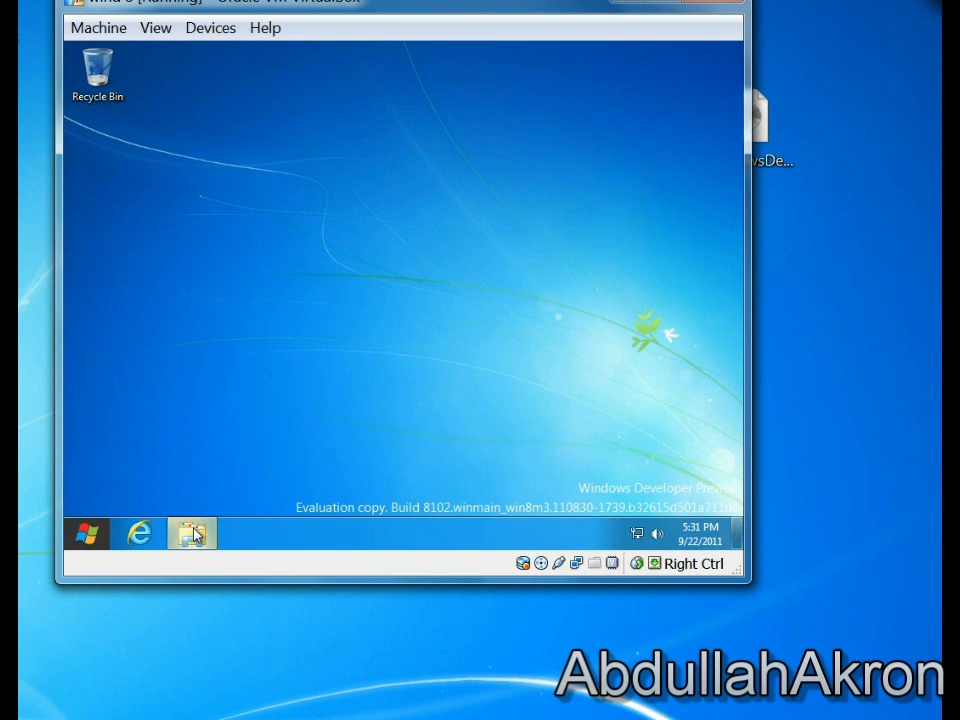
Browse Libraries, Computer drives, Documents and Music in Windows Explorer.
left_click(192, 532)
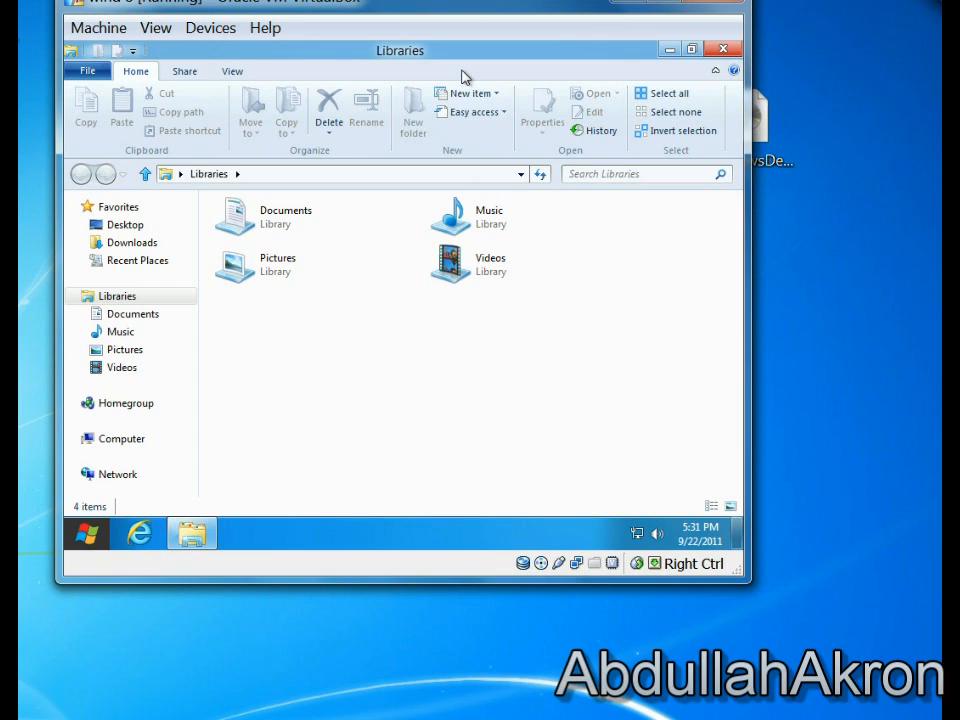
mouse_move(156, 120)
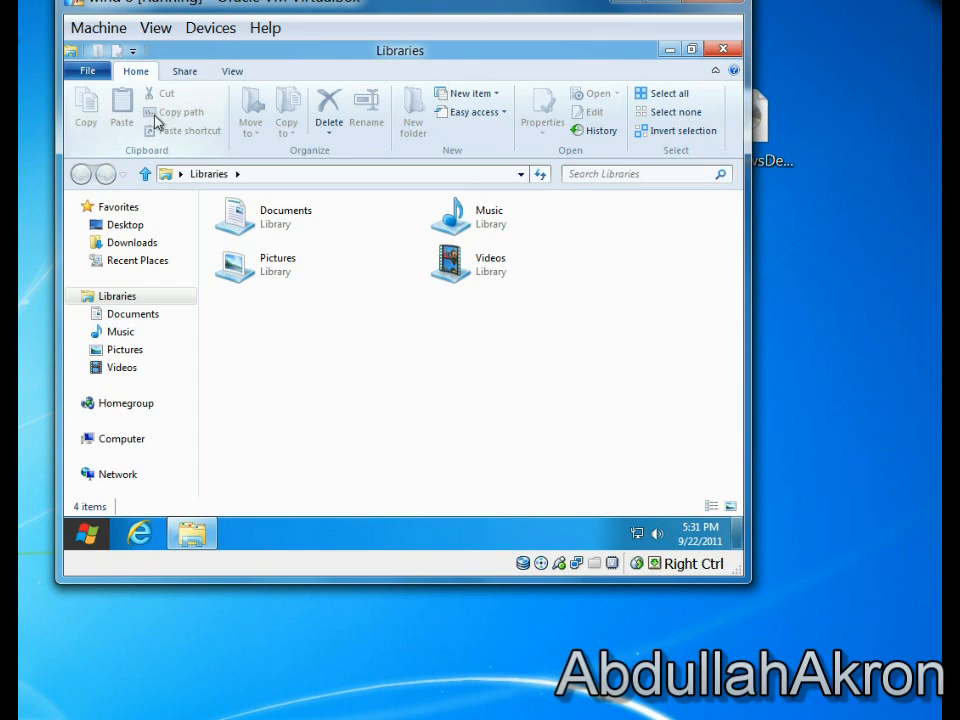
mouse_move(220, 132)
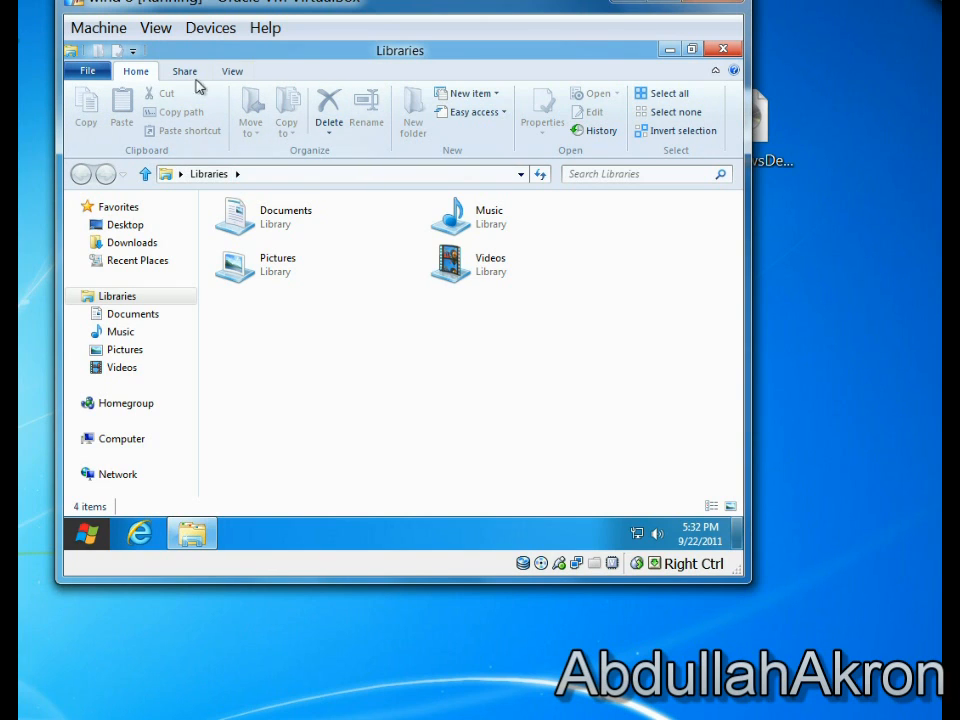
left_click(132, 50)
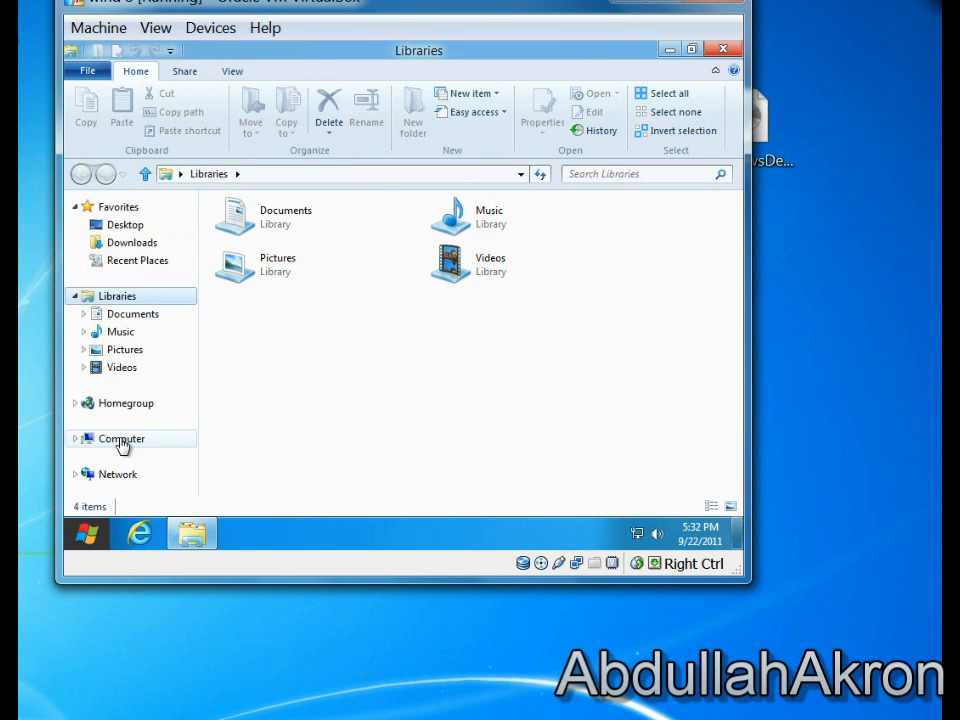
left_click(120, 438)
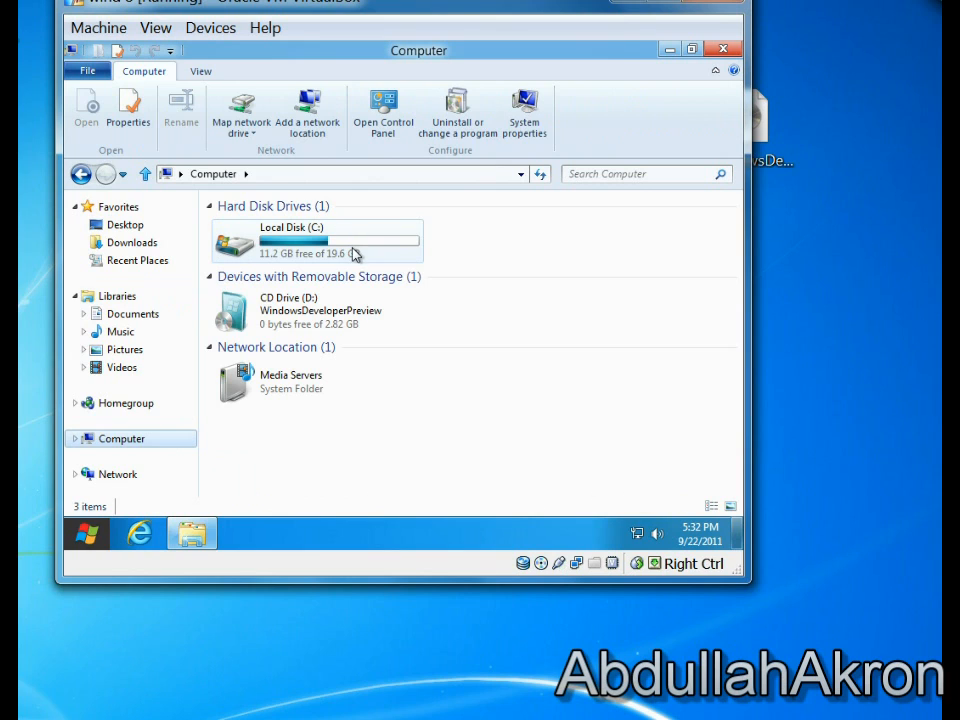
left_click(116, 296)
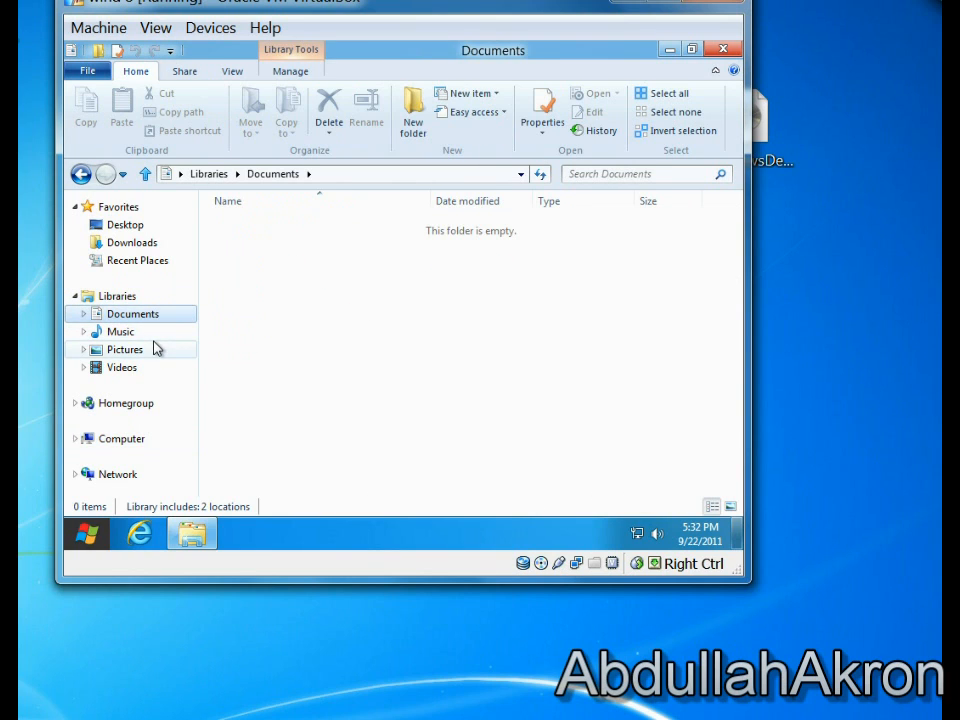
left_click(120, 332)
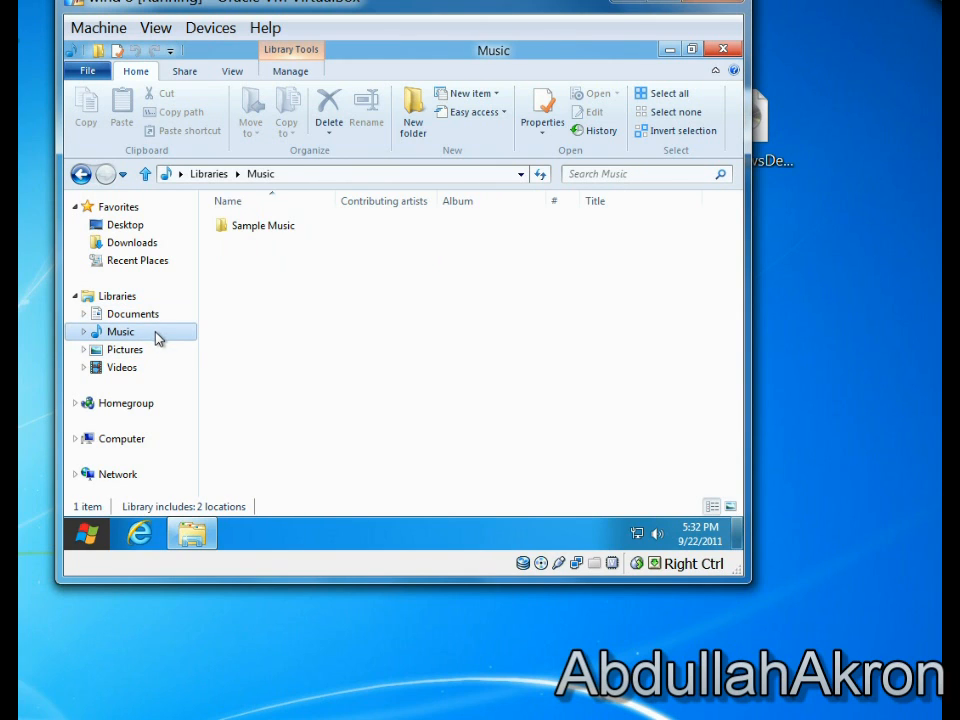
mouse_move(144, 292)
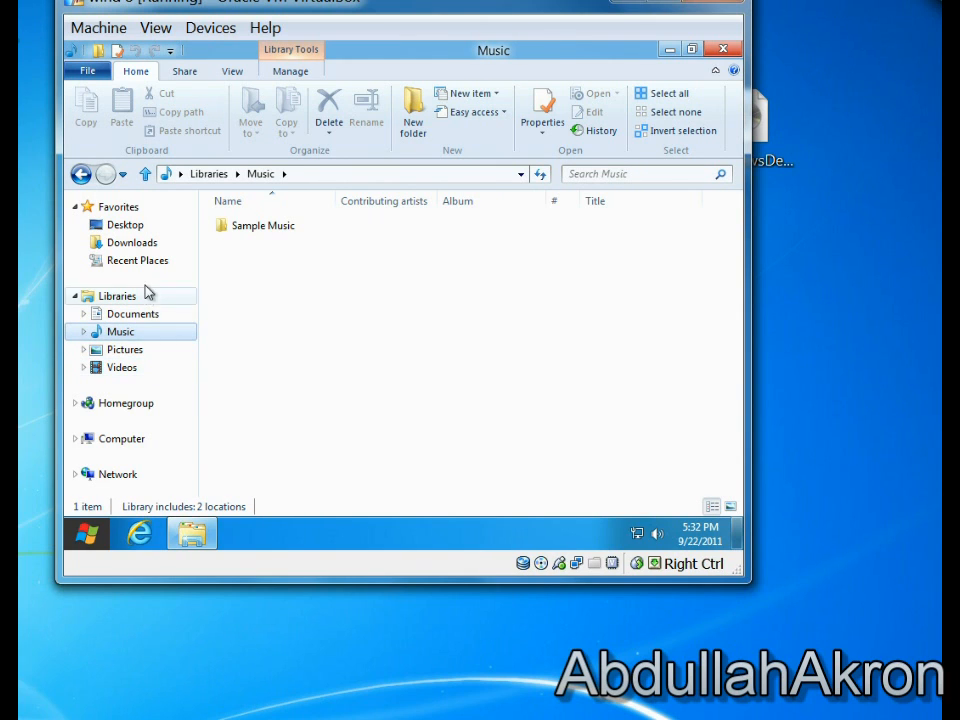
View the Downloads, Recent Places and Desktop folders, then return to the Start screen.
left_click(132, 242)
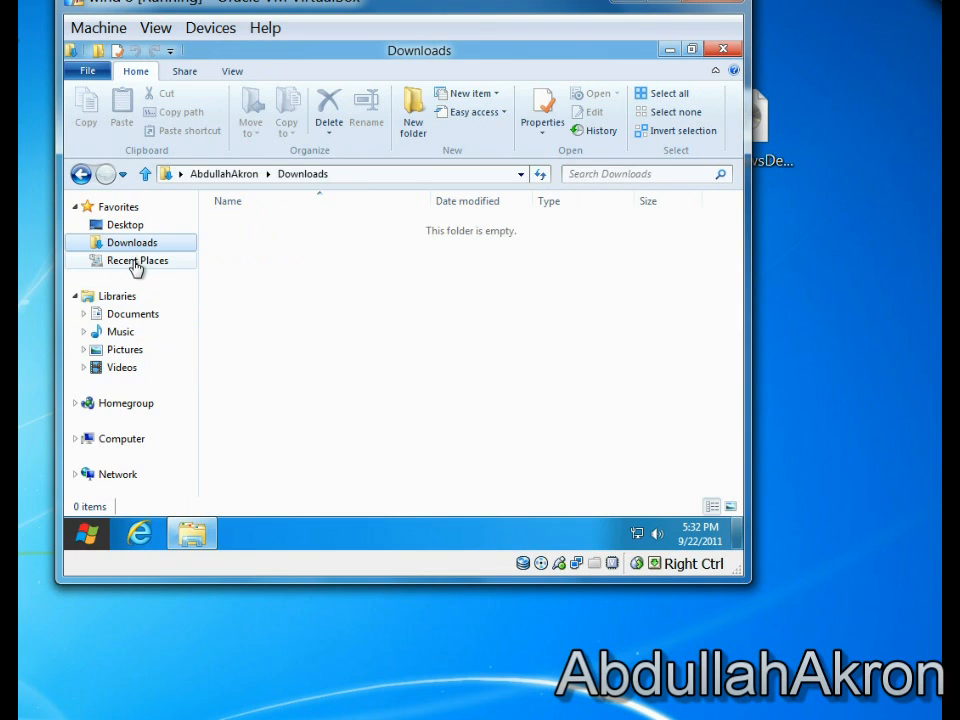
left_click(136, 260)
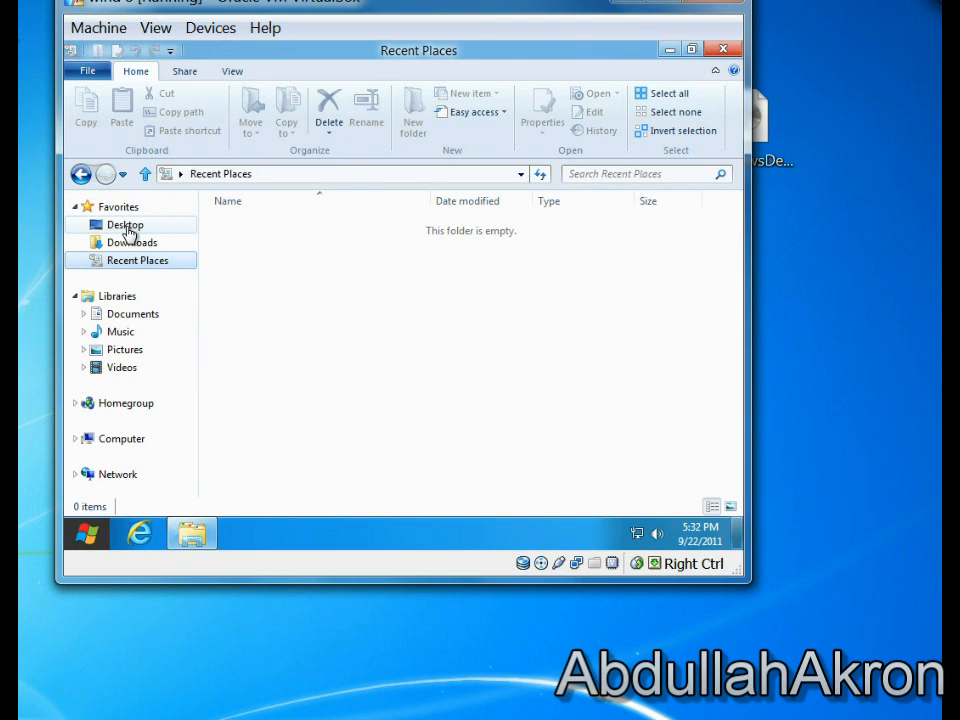
left_click(126, 224)
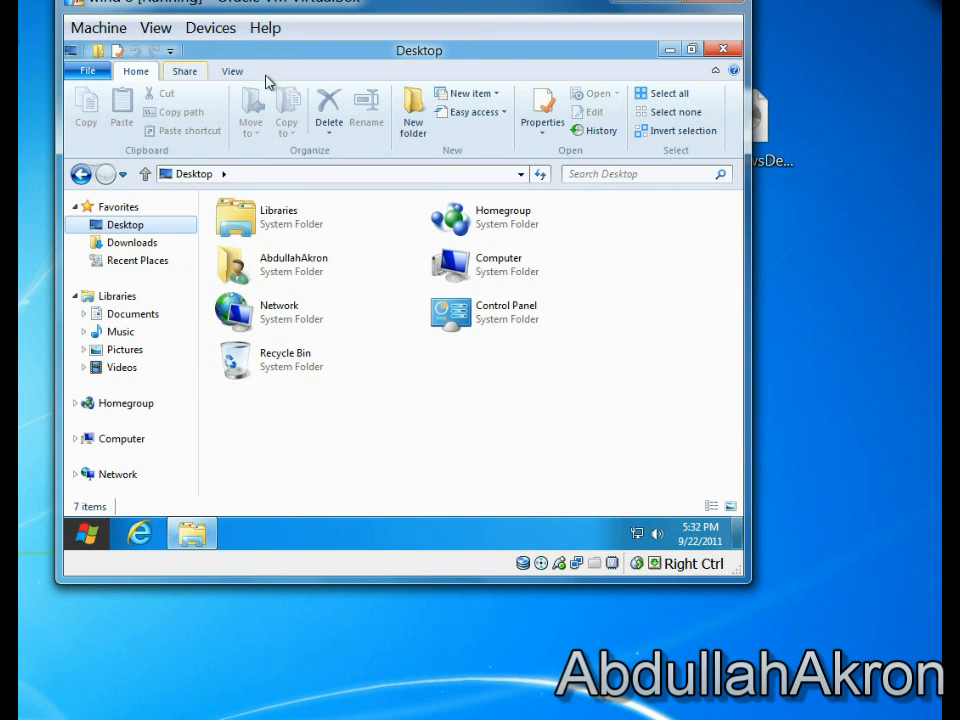
left_click(724, 48)
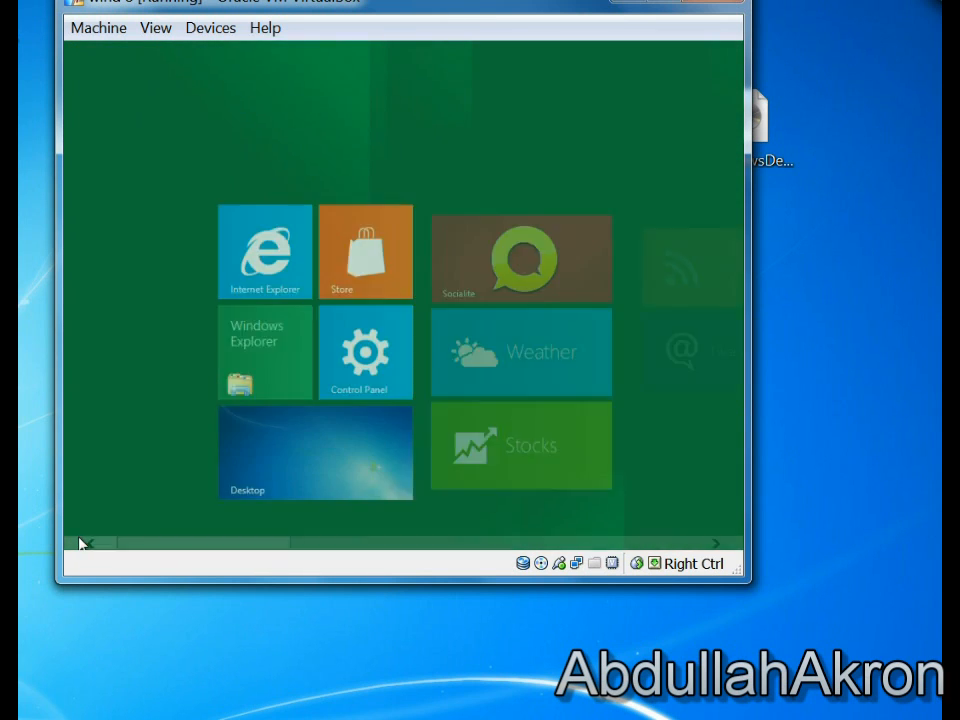
View the Metro Control Panel's Personalize, Users and Wireless pages.
left_click(364, 352)
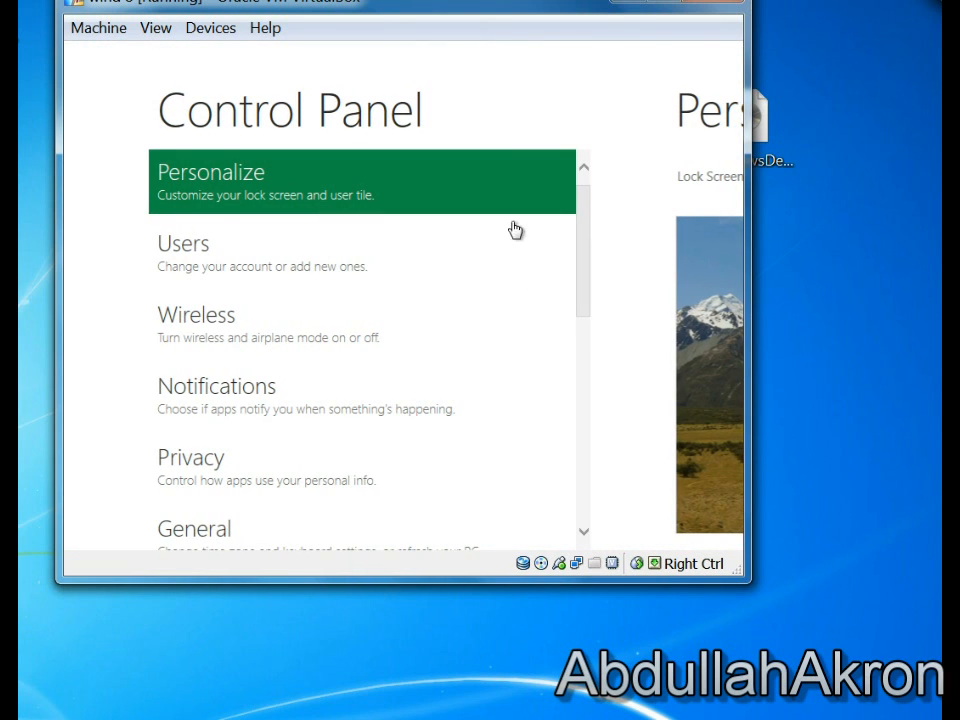
mouse_move(660, 260)
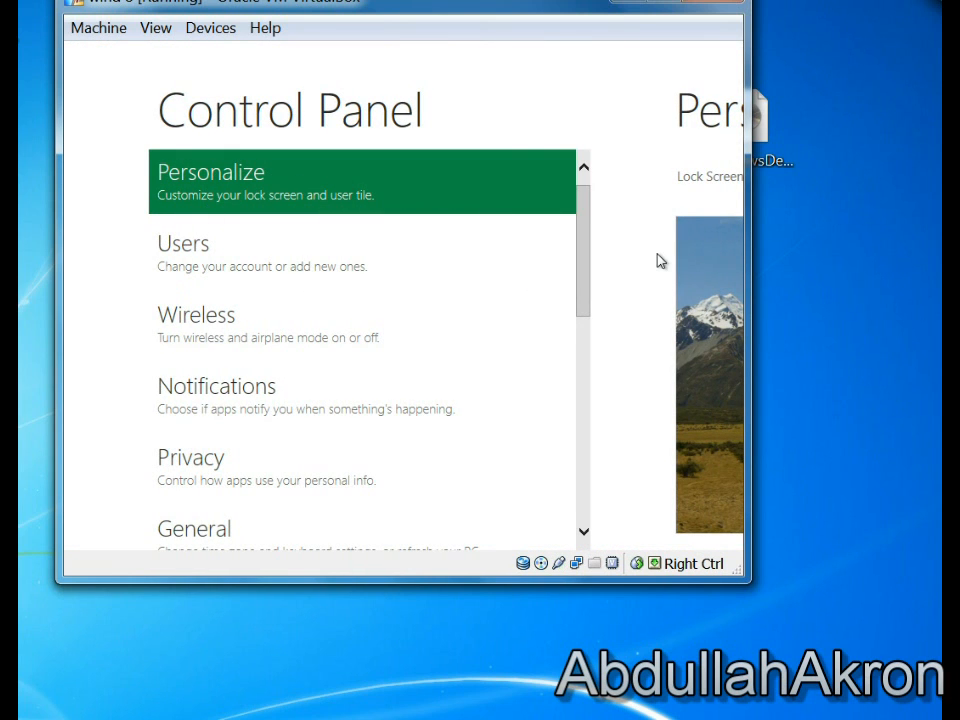
left_click(210, 180)
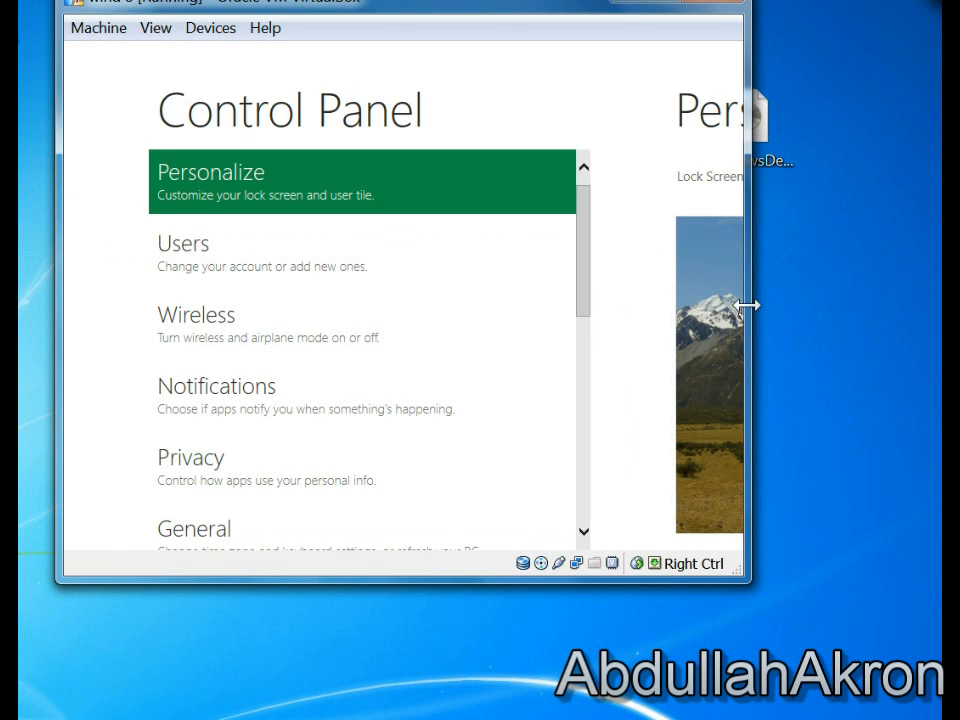
left_click(184, 244)
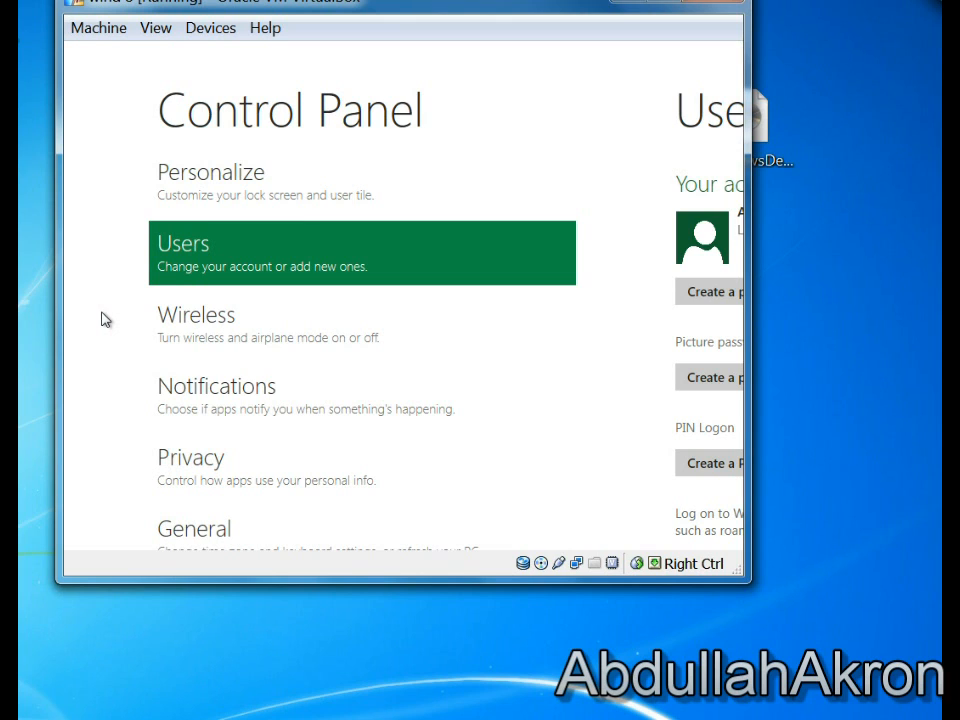
left_click(196, 316)
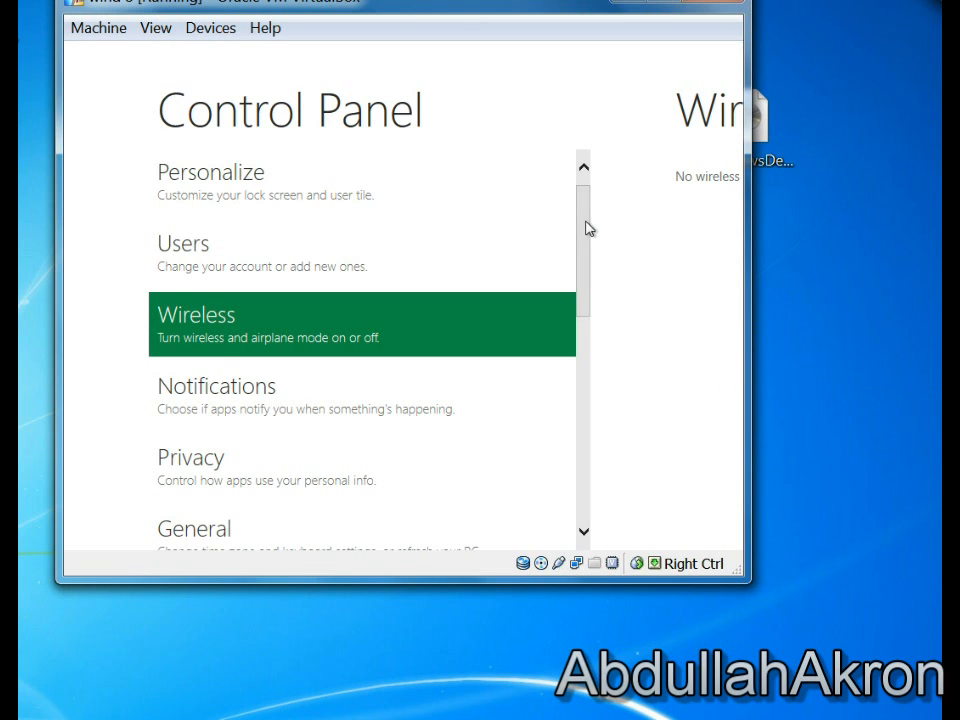
Scroll down and switch to the classic desktop Control Panel via More settings.
scroll("down", 3)
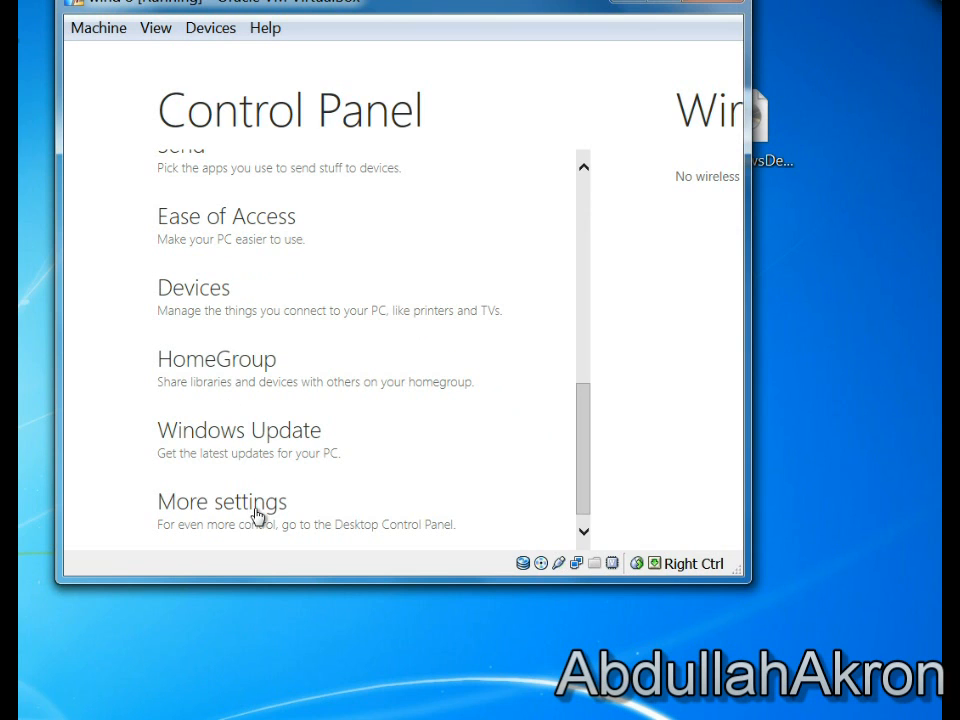
left_click(222, 500)
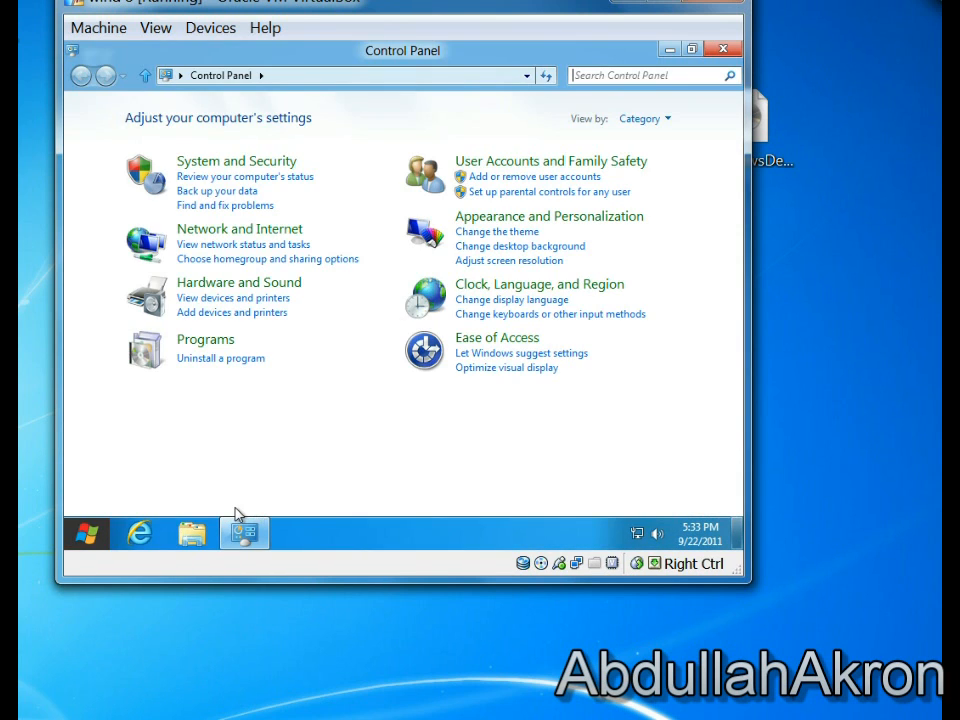
mouse_move(630, 140)
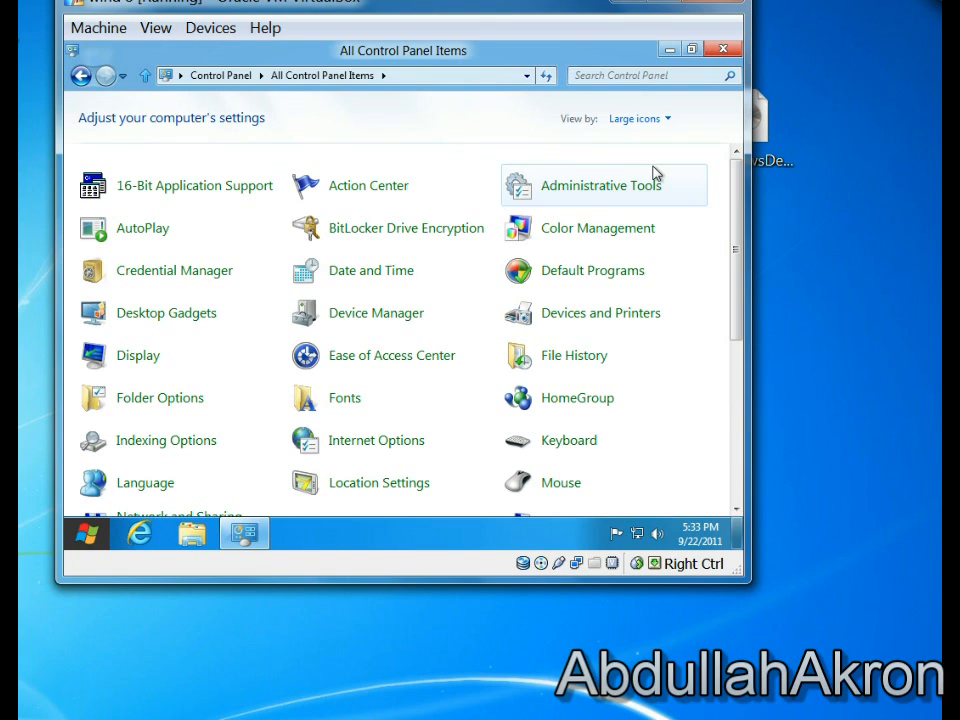
mouse_move(648, 204)
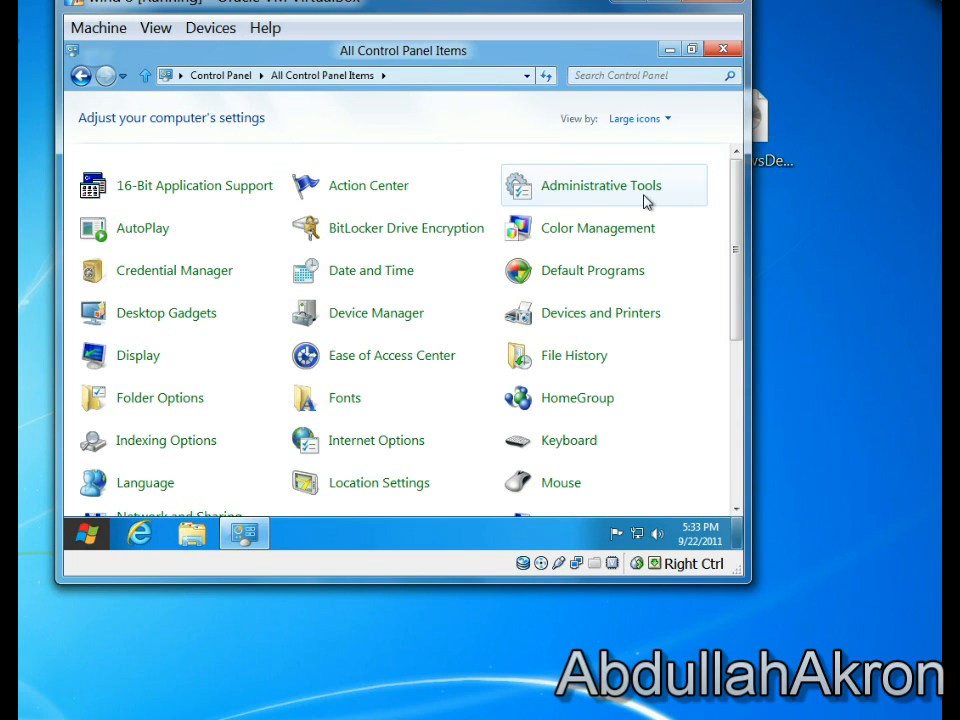